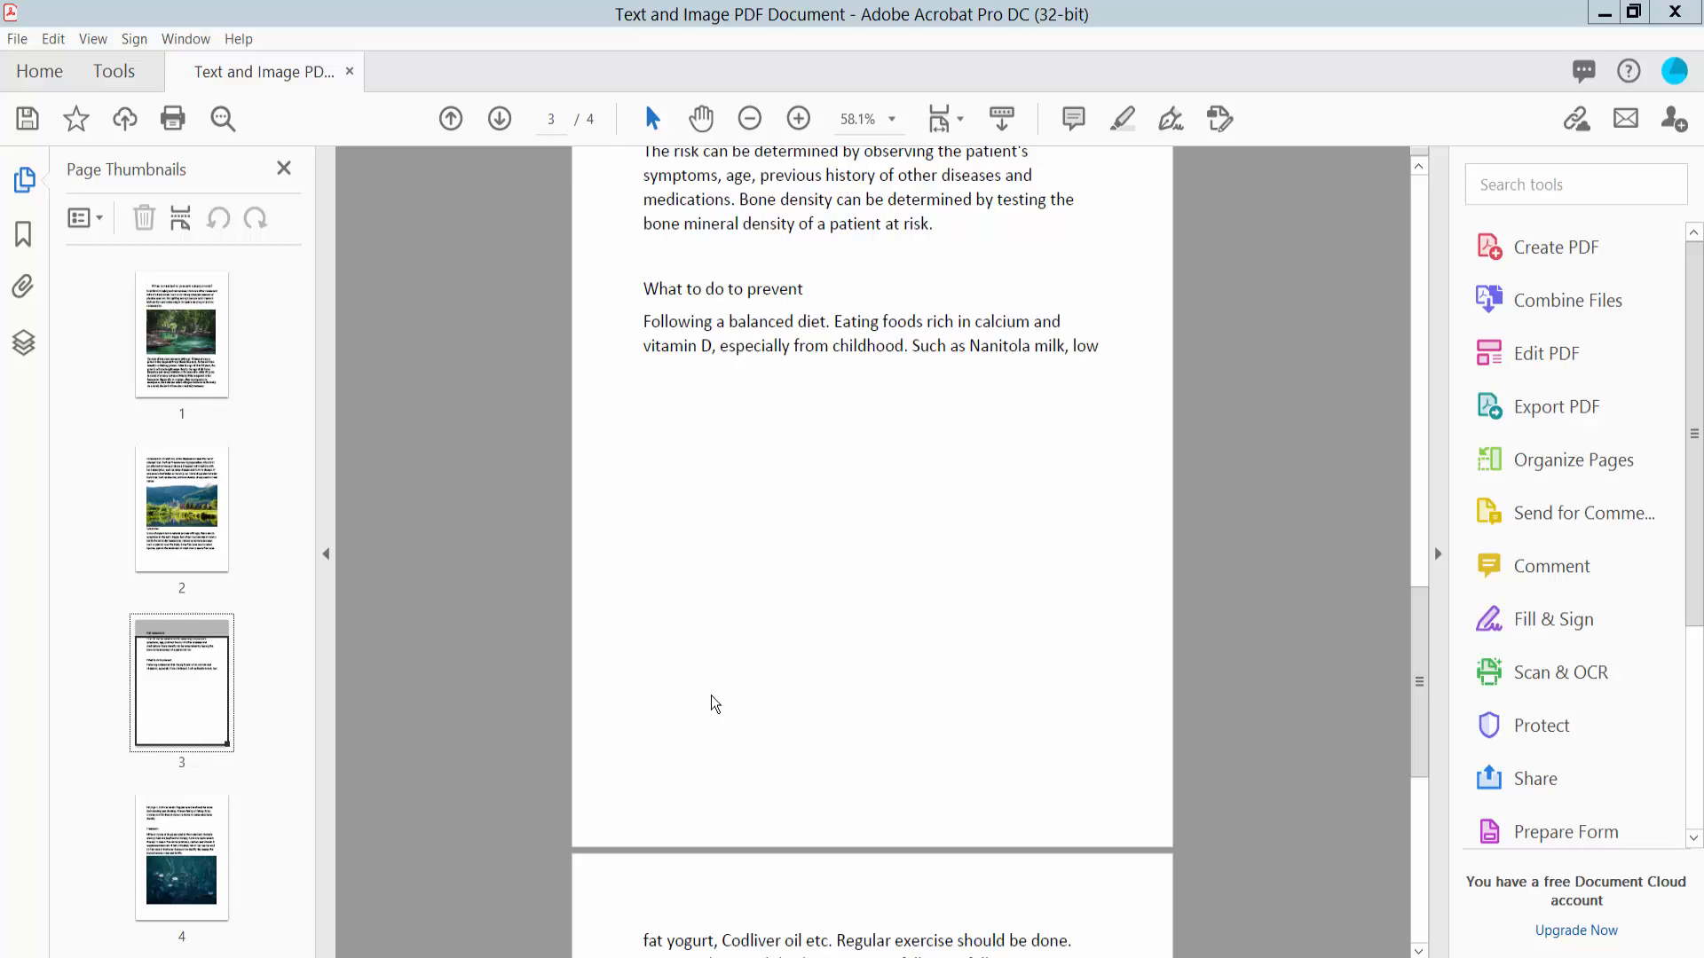
mouse_move(997, 57)
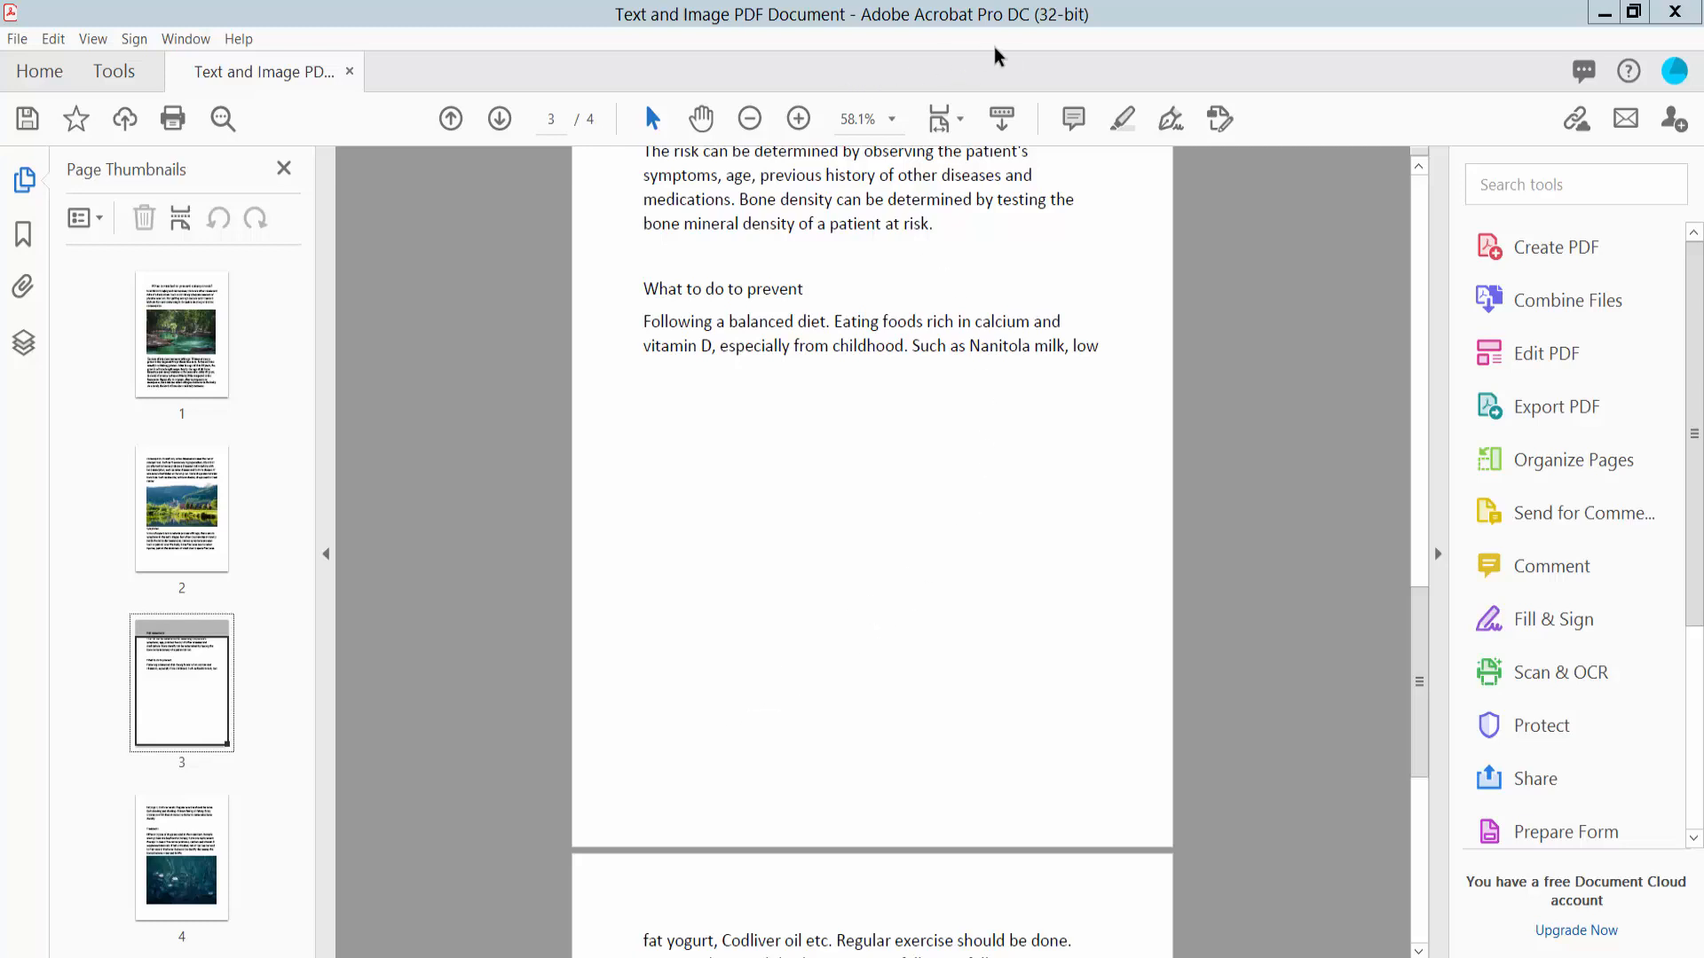
mouse_move(731, 415)
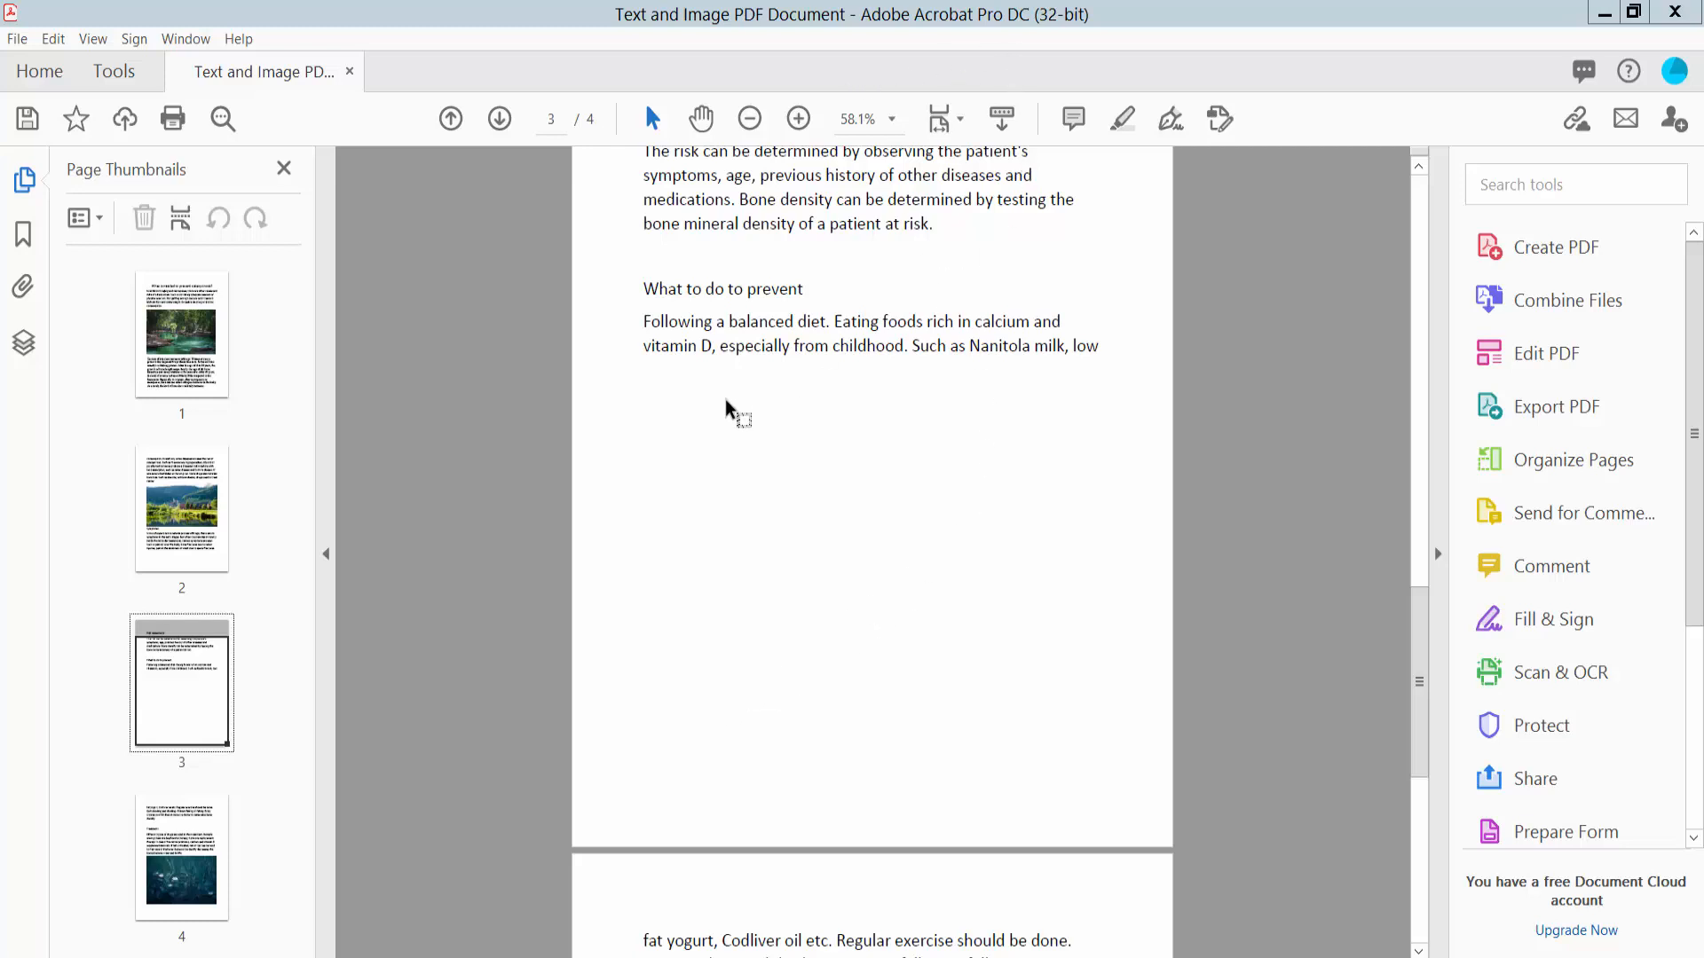
Step: Start the Comment tool from the Share & Review section of the Tools collection
scroll(up, 3)
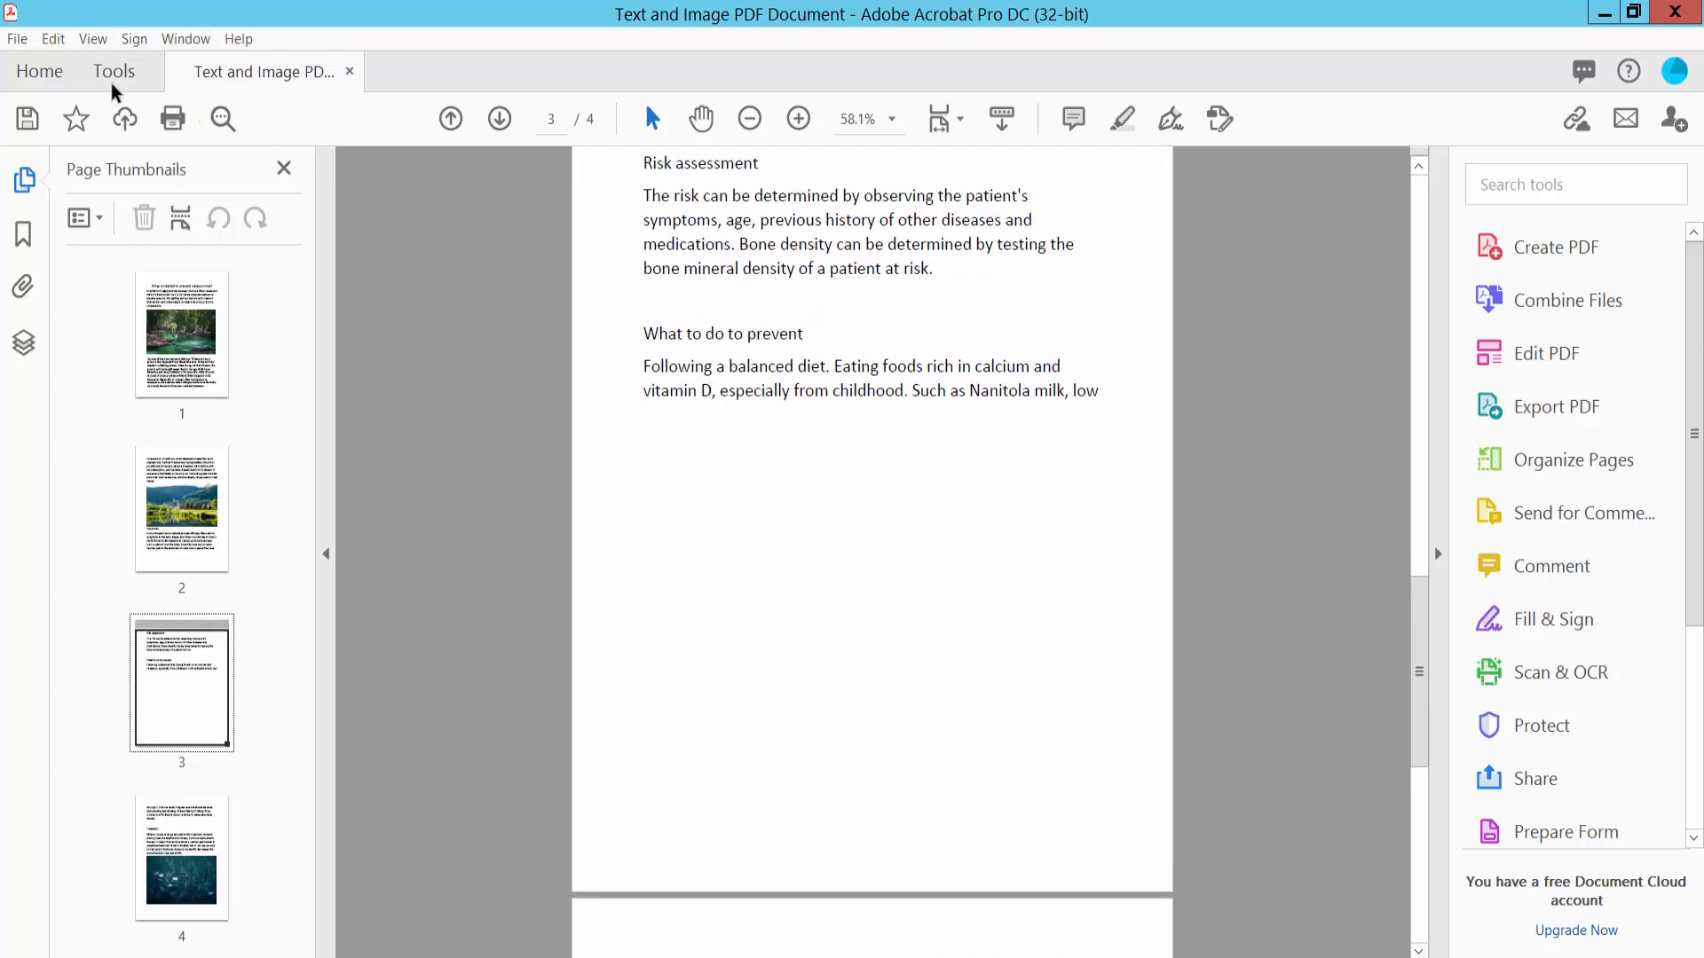
click(113, 71)
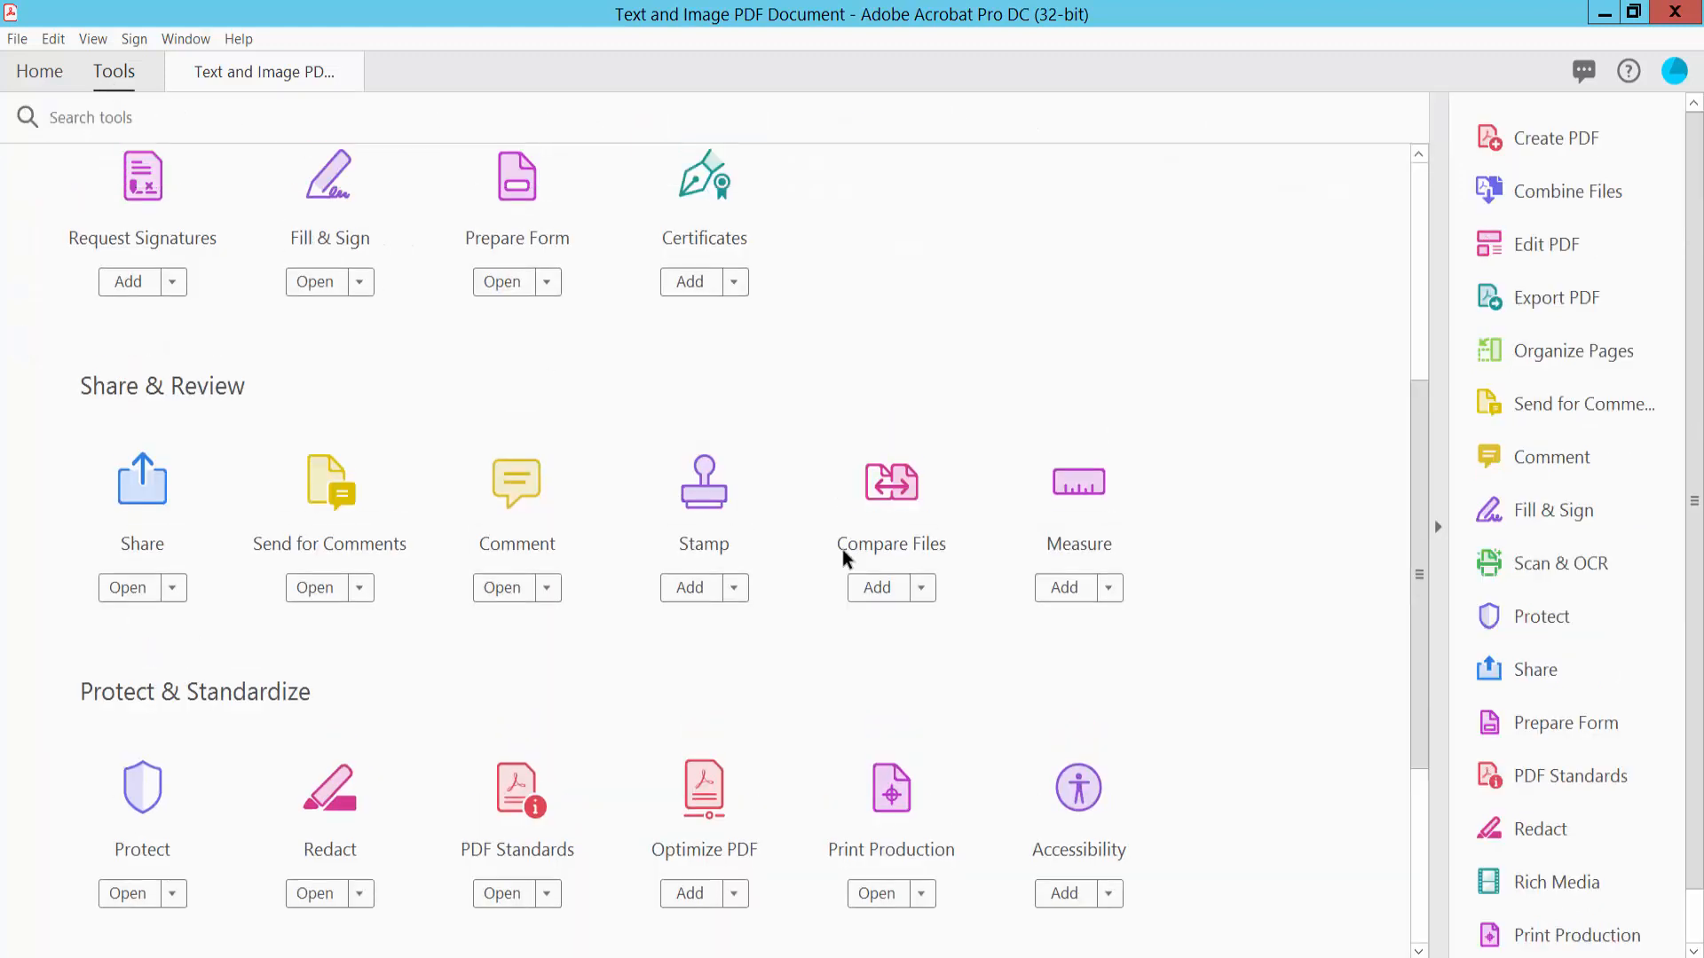
scroll(down, 3)
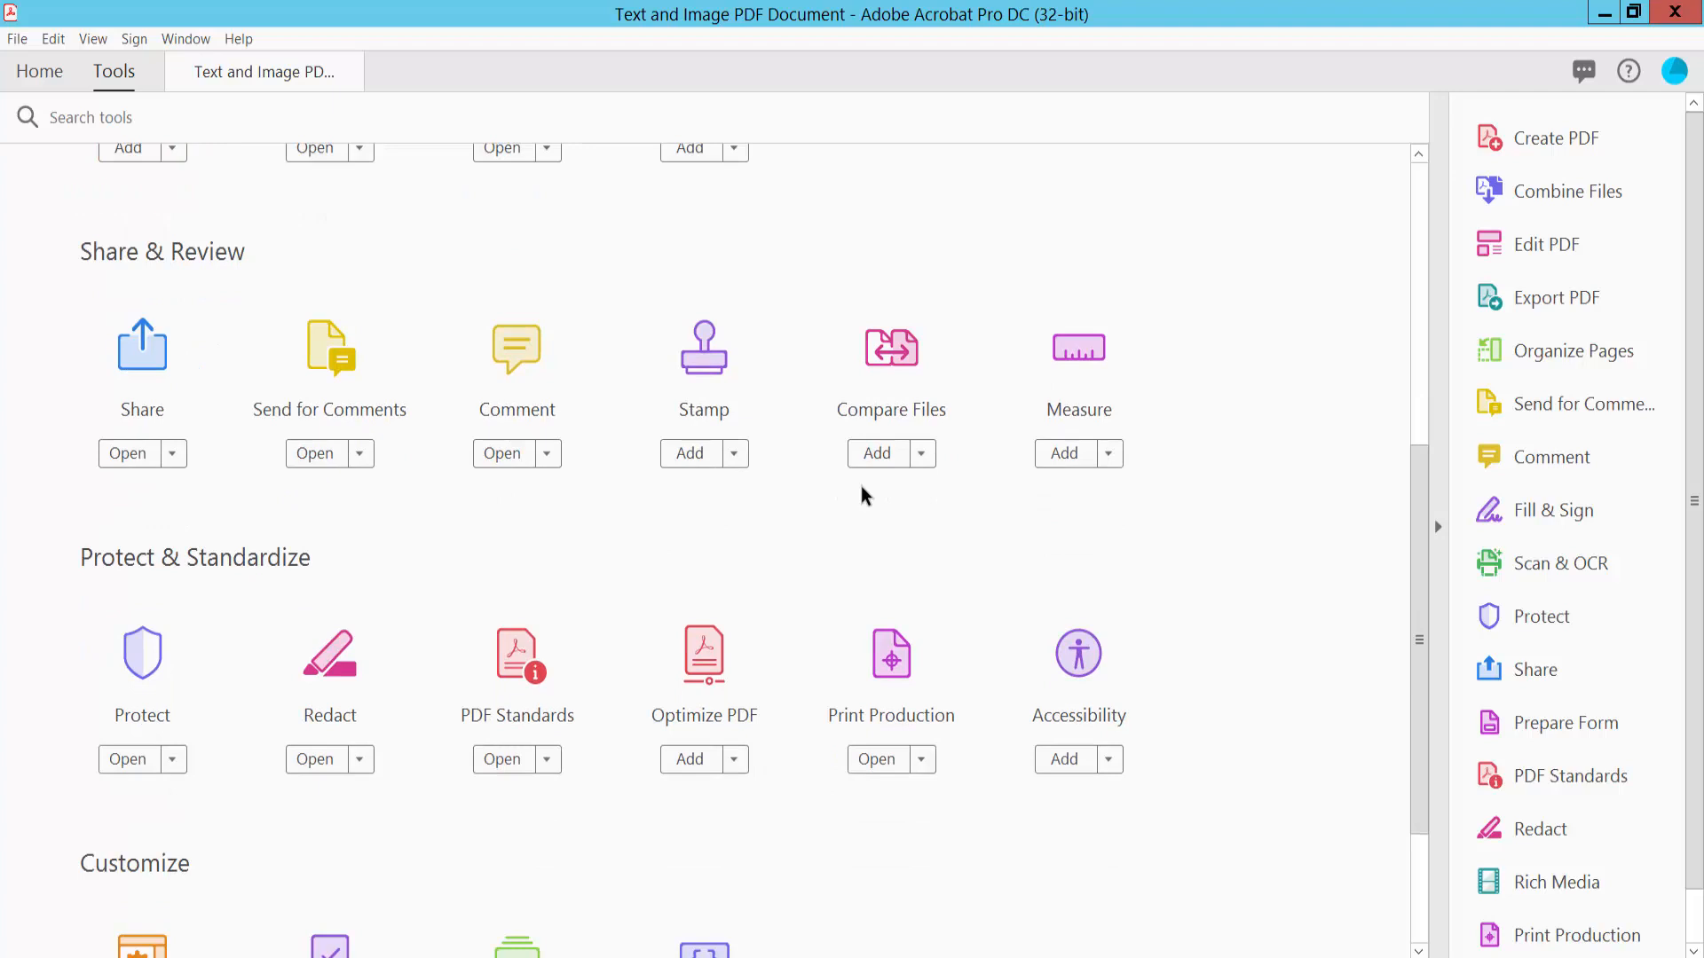
mouse_move(516, 365)
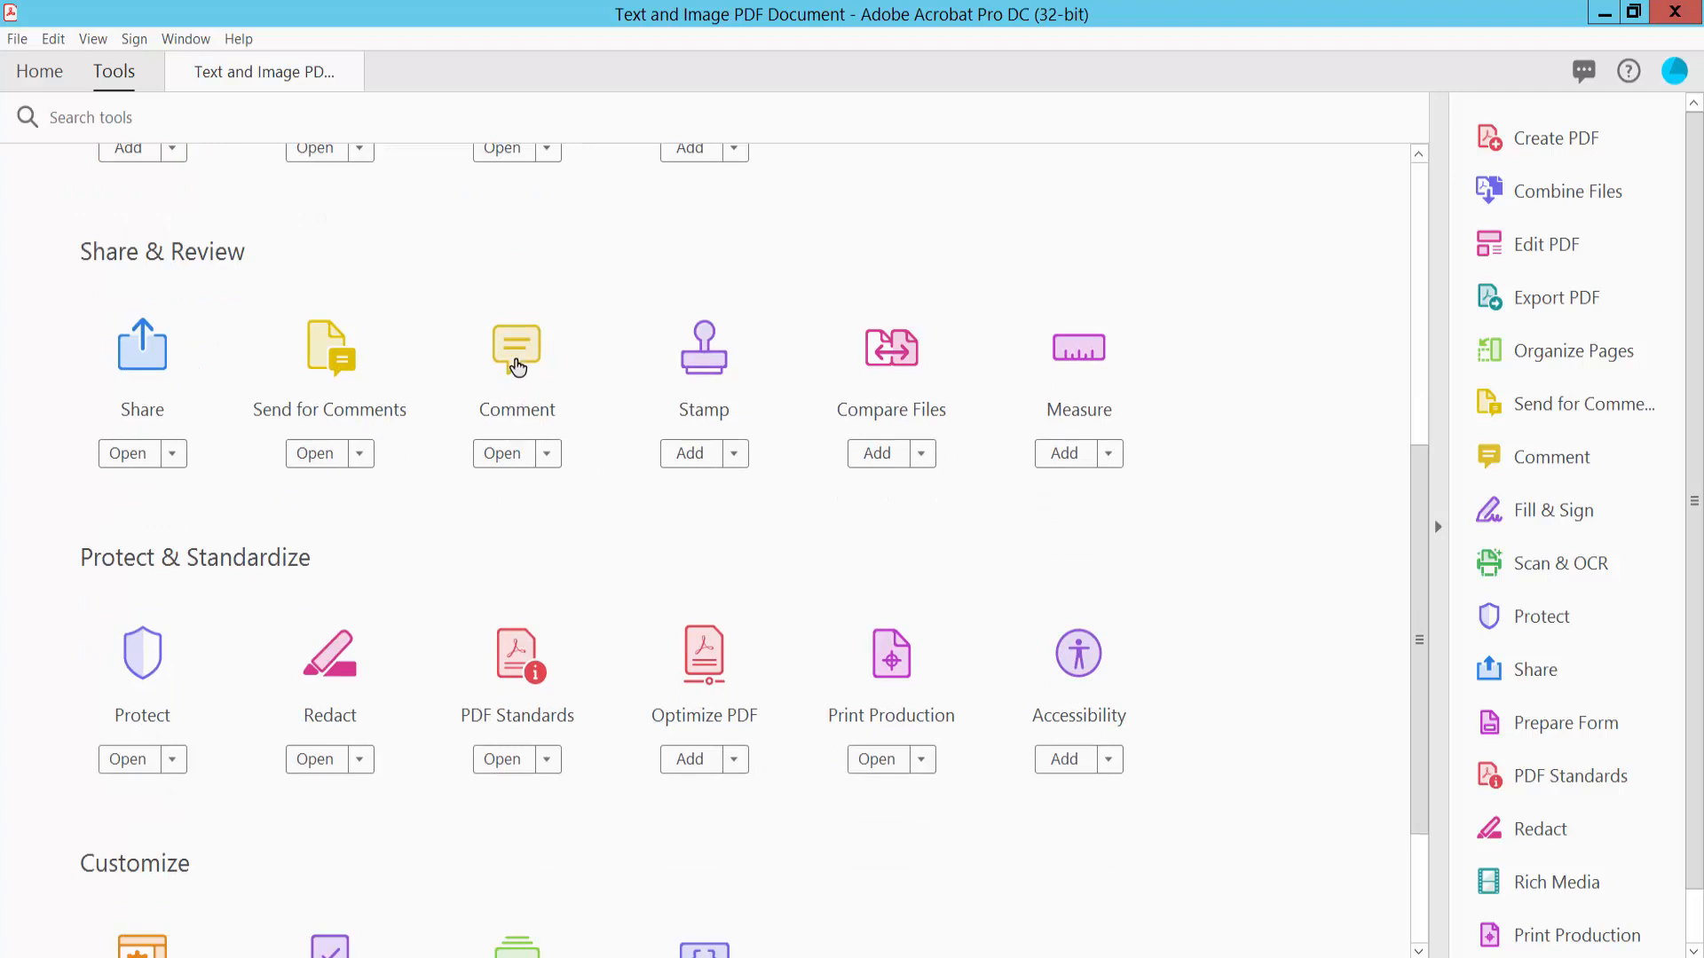
click(502, 453)
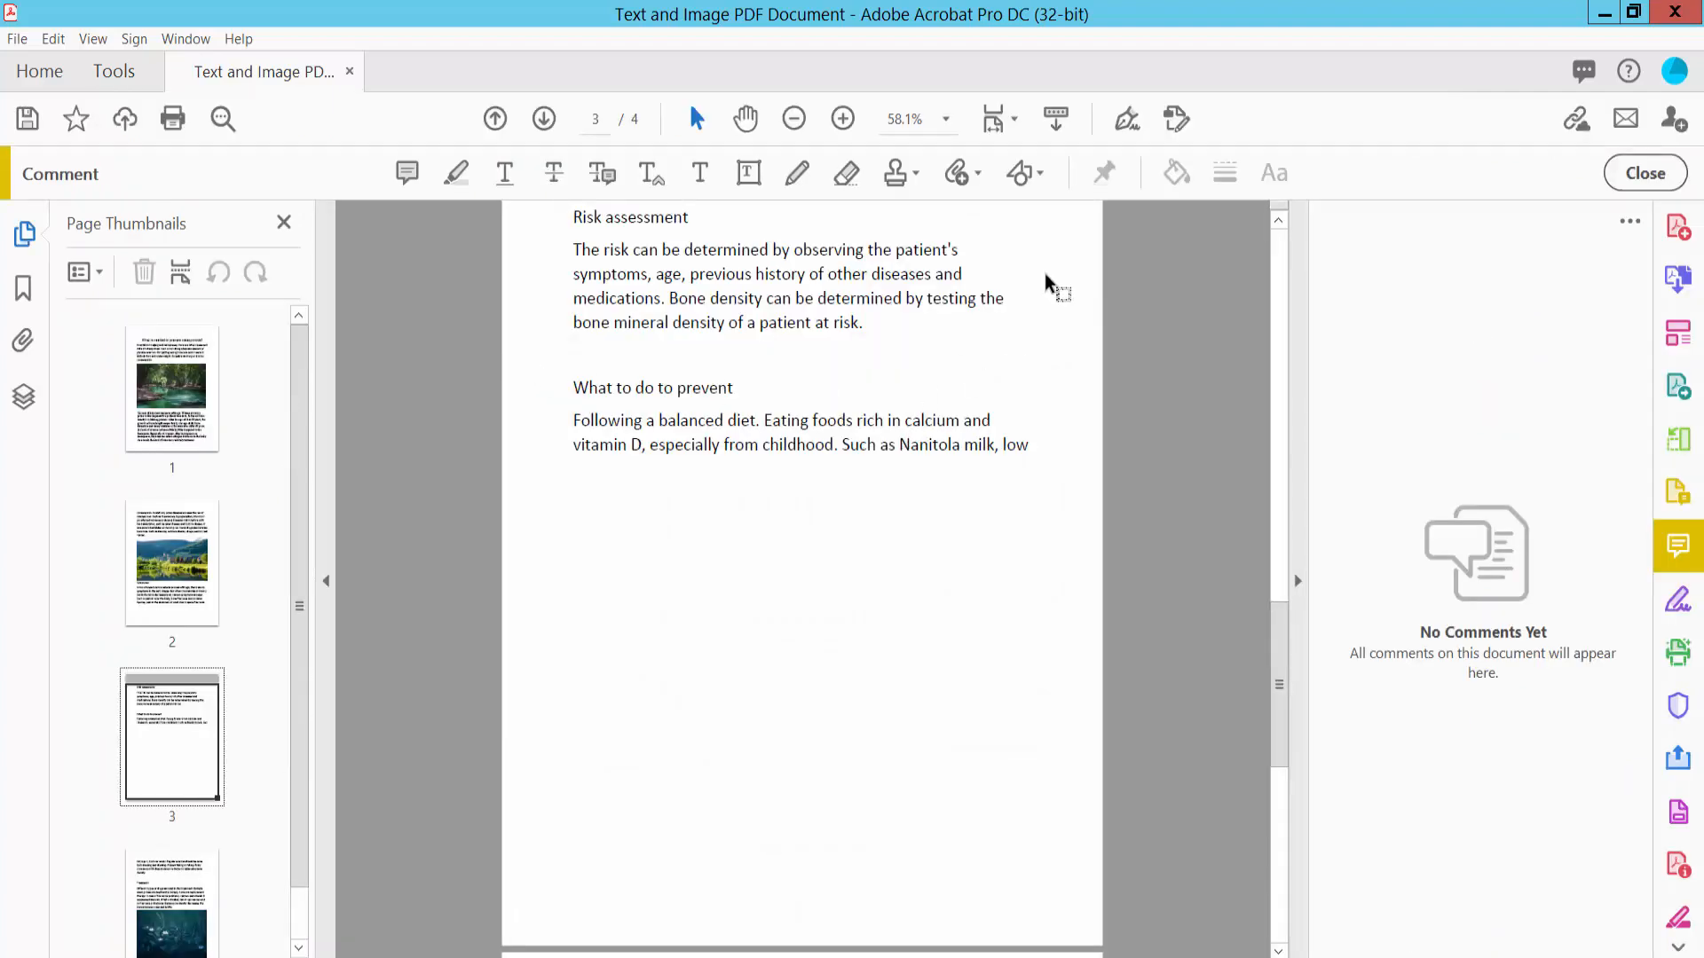
mouse_move(1022, 174)
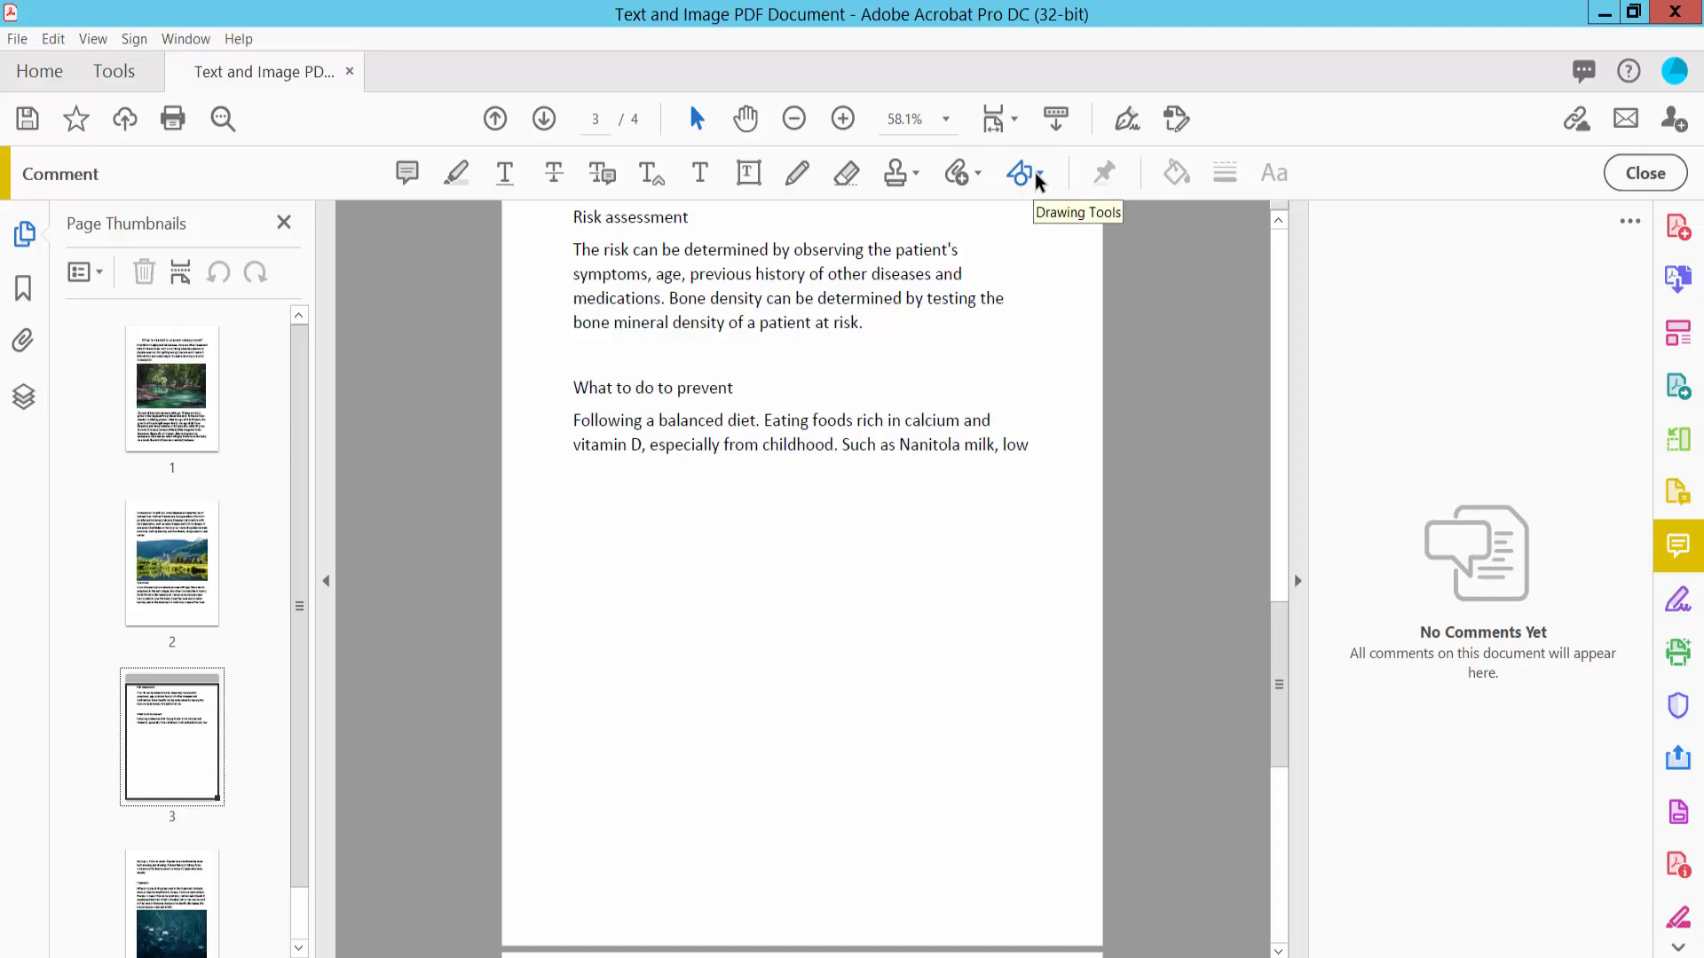
Step: Show the Drawing Tools shape list to pick the Rectangle tool
click(1020, 172)
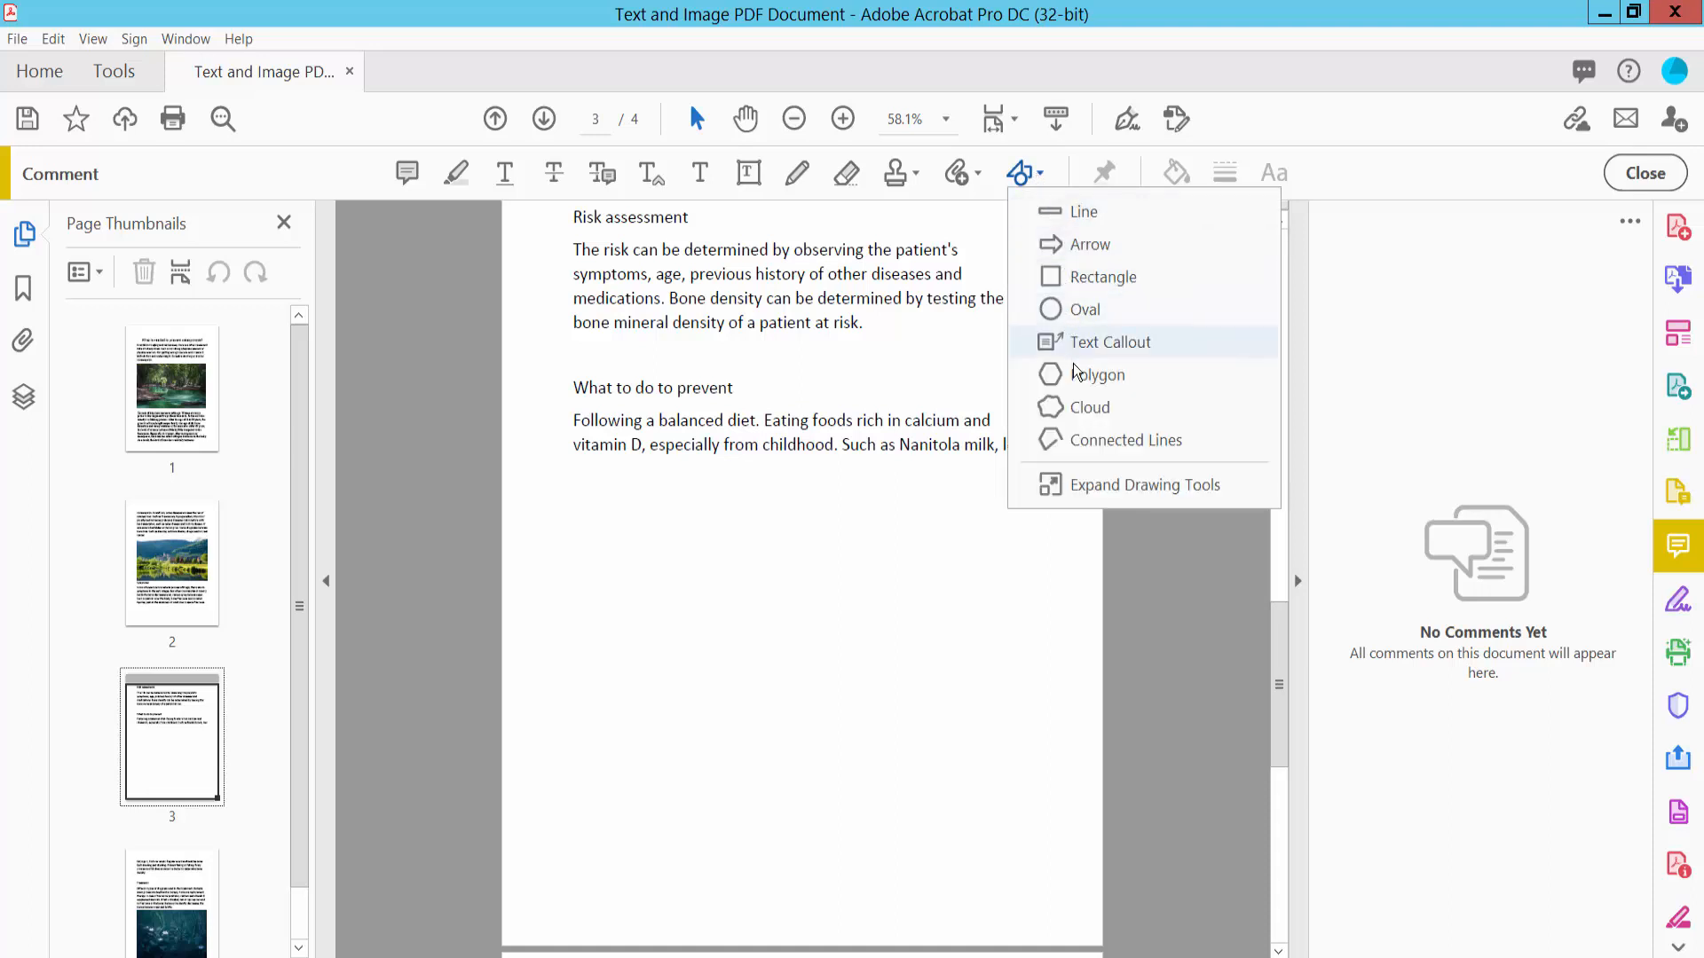
mouse_move(1102, 337)
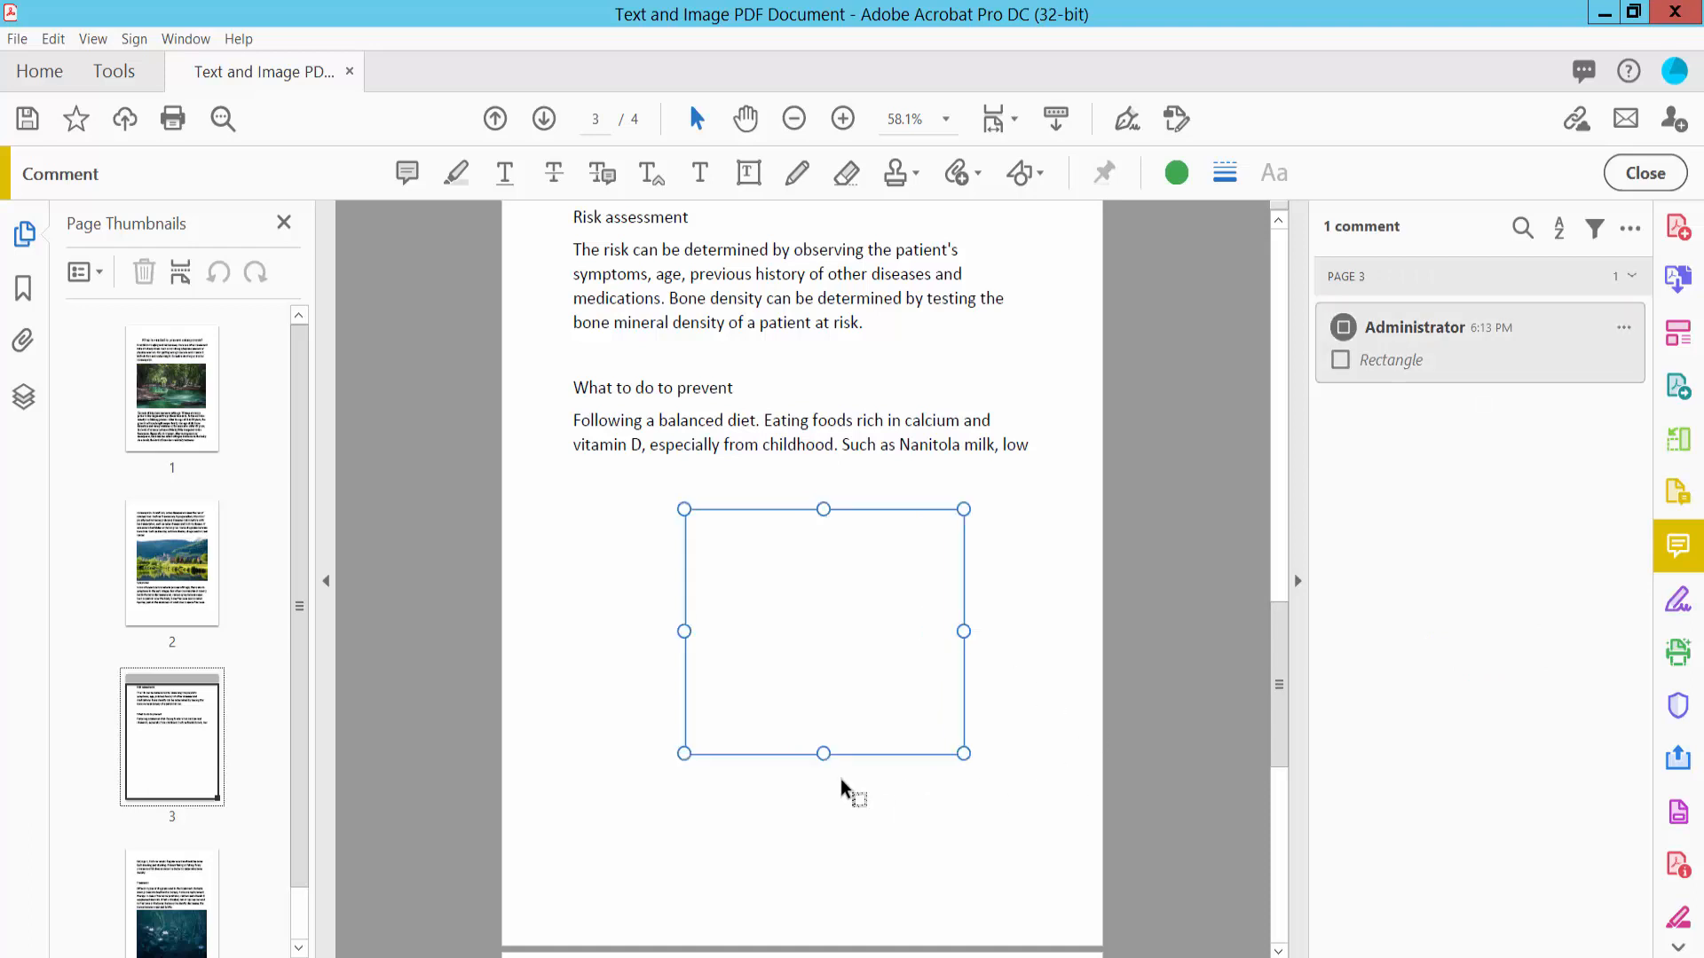
mouse_move(917, 738)
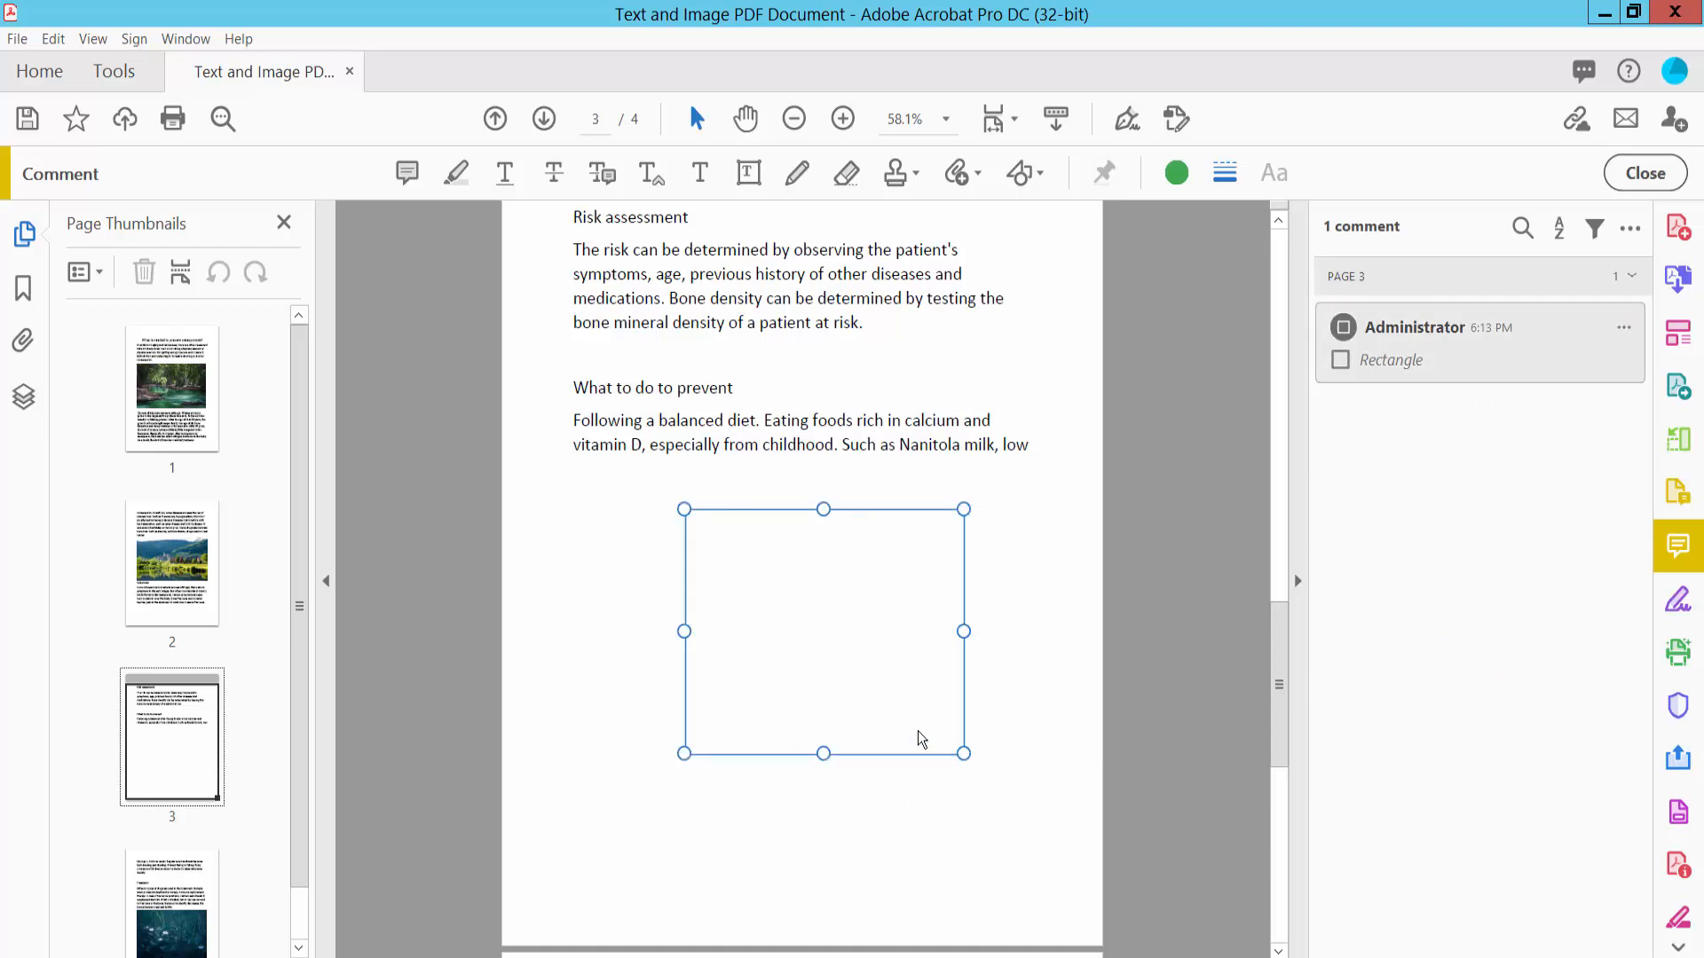
Step: In Rectangle Properties, give the rectangle a solid border style and 10 pt thickness
double_click(822, 630)
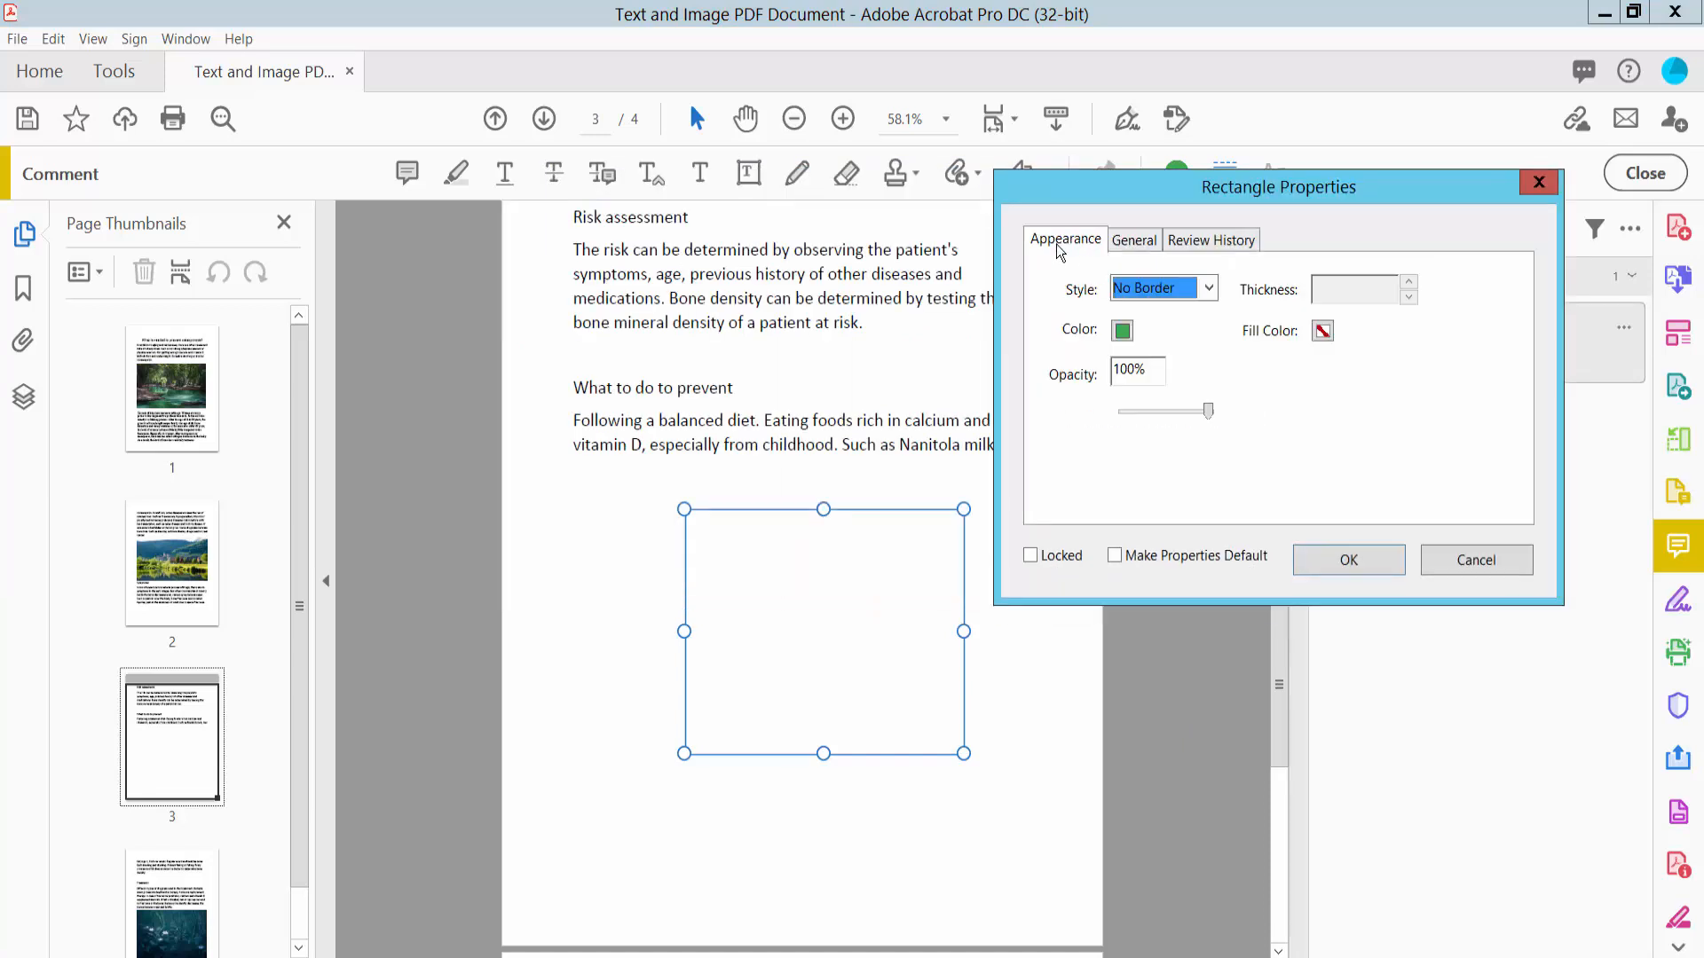
mouse_move(1150, 309)
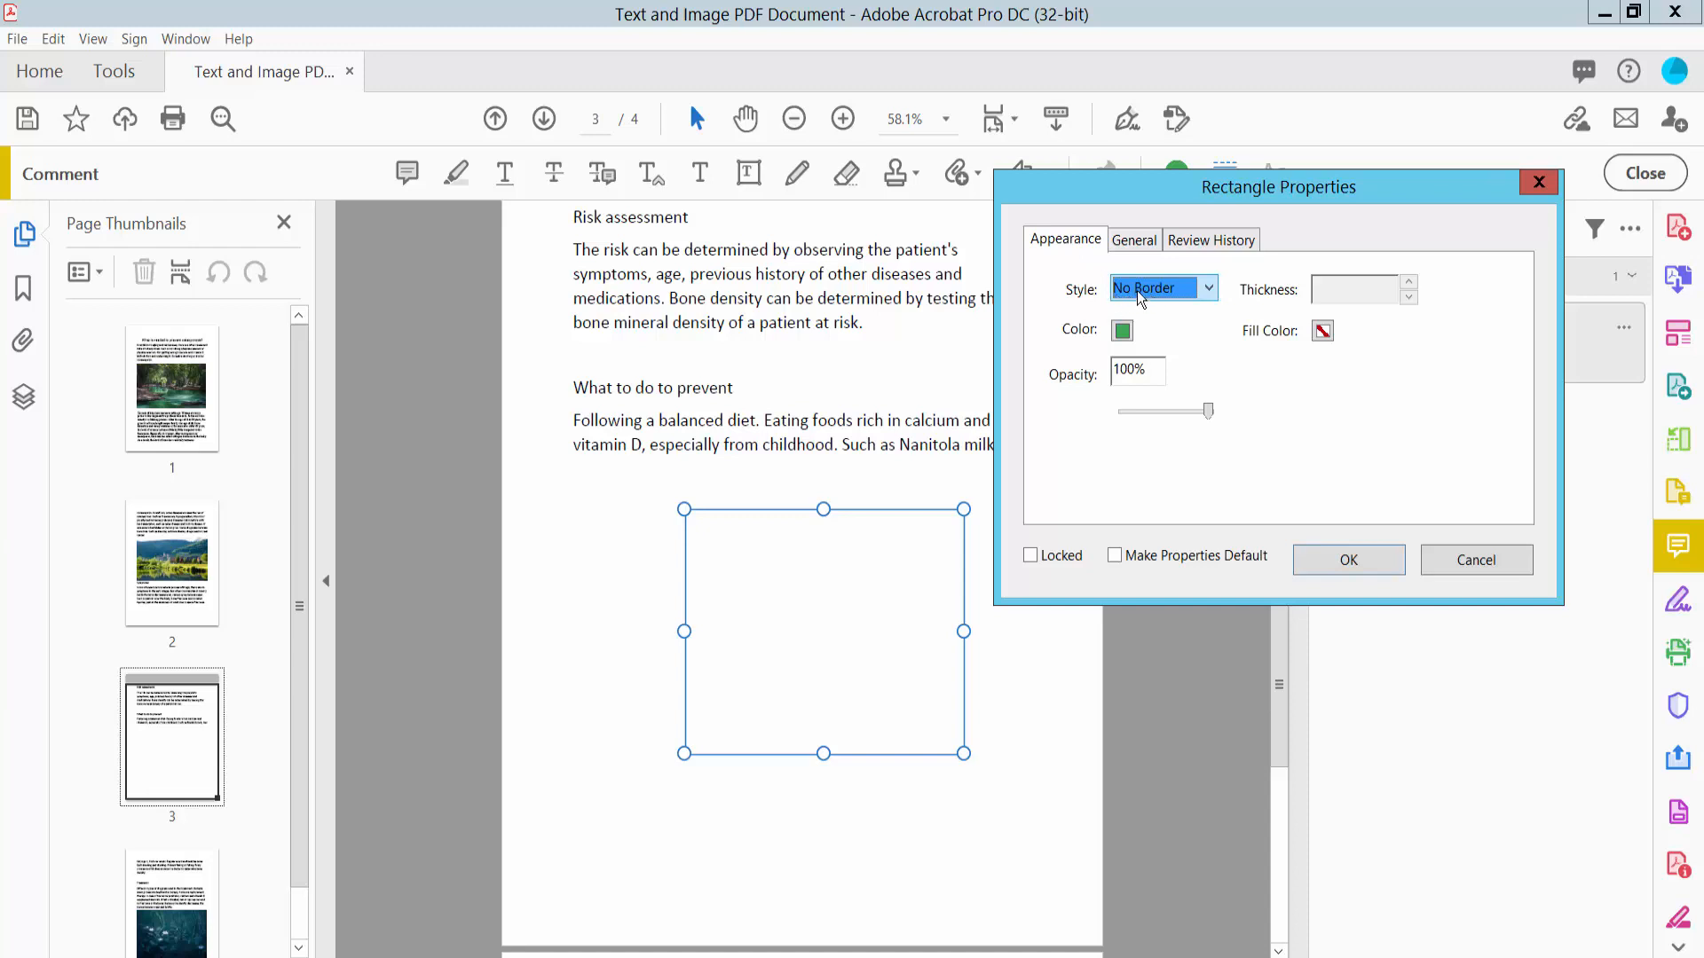
click(1207, 287)
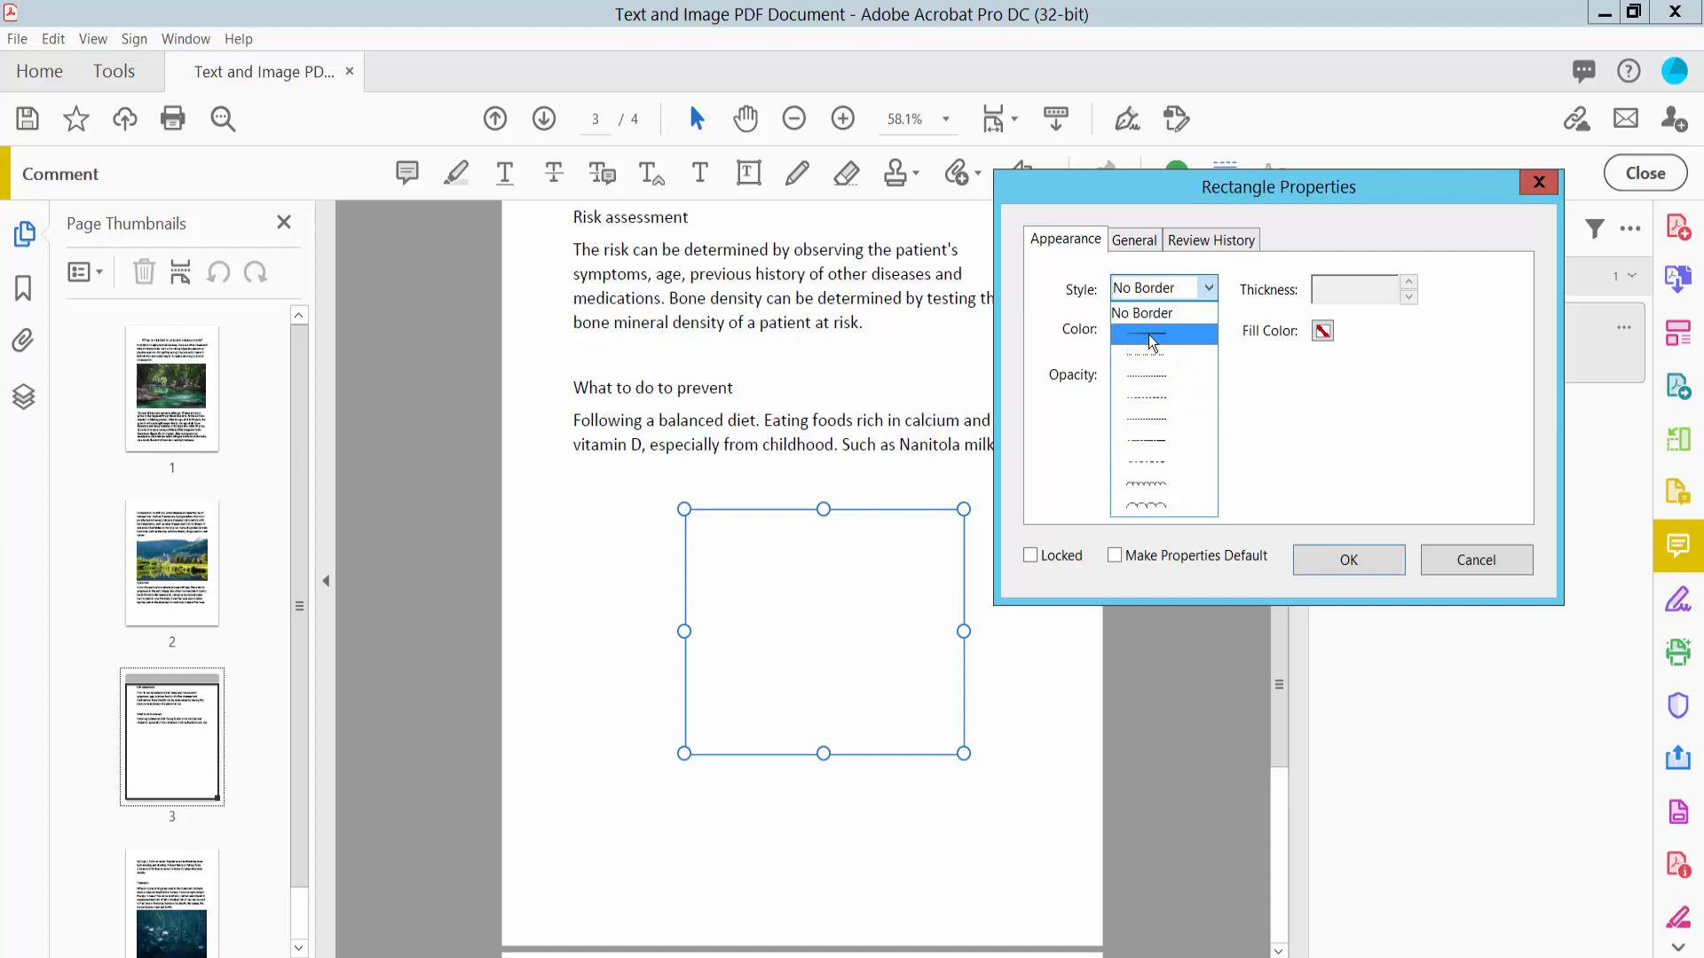
click(1144, 333)
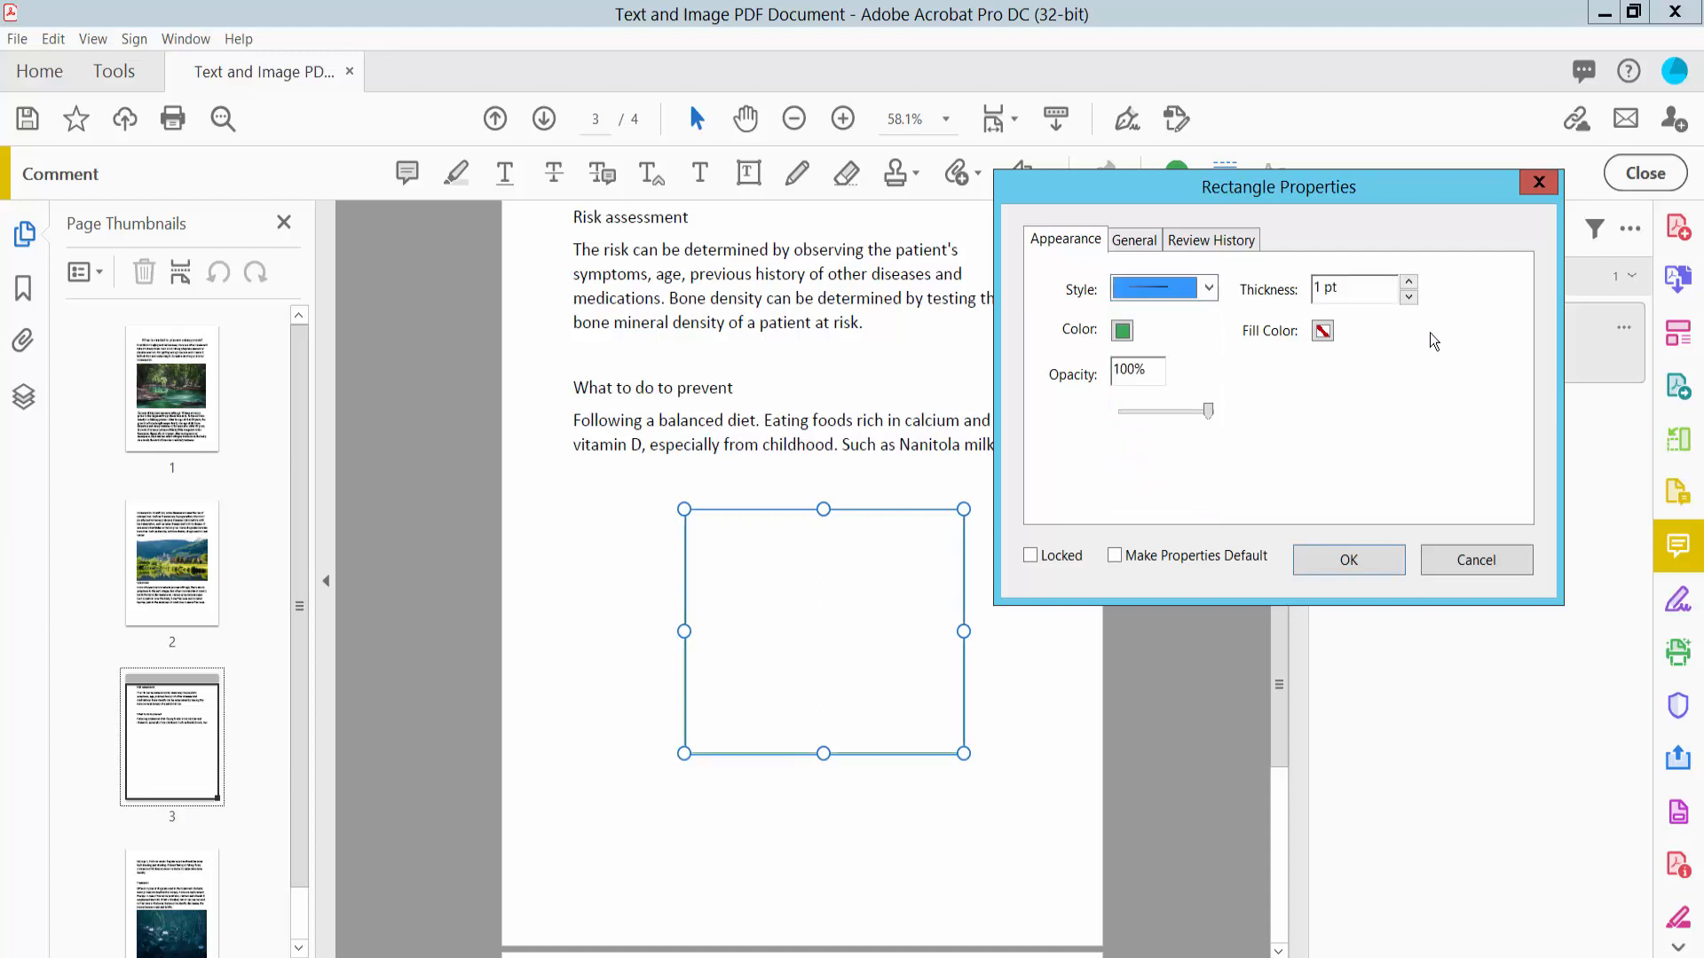
mouse_move(1290, 304)
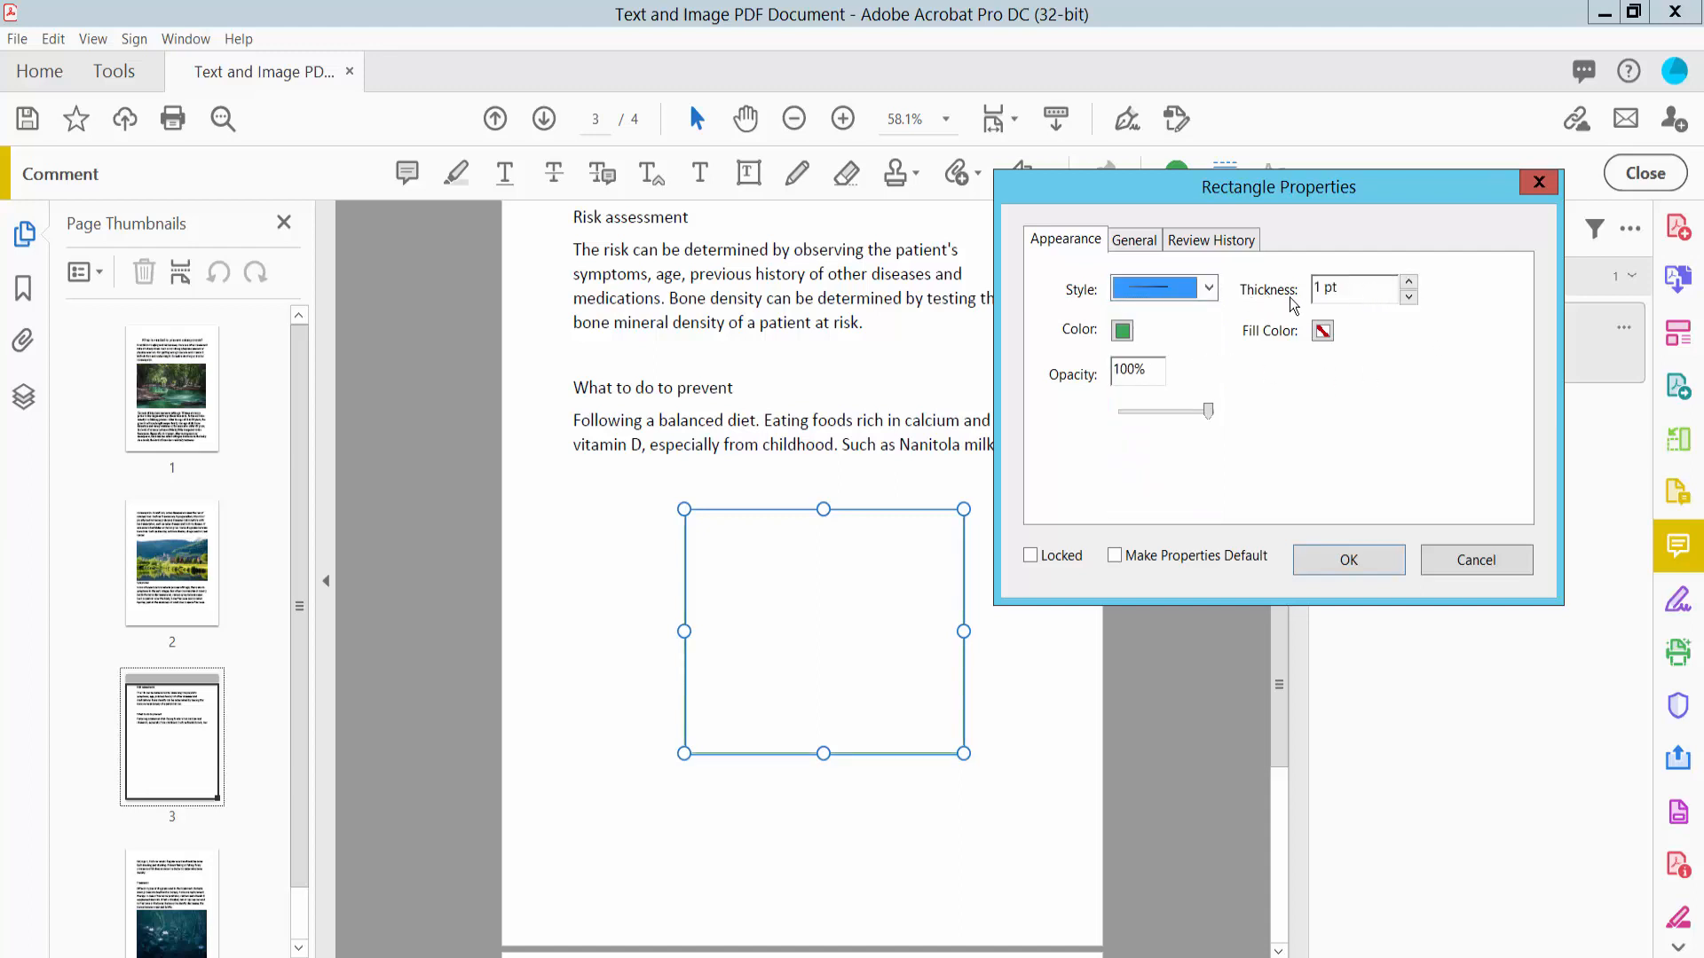
click(1409, 282)
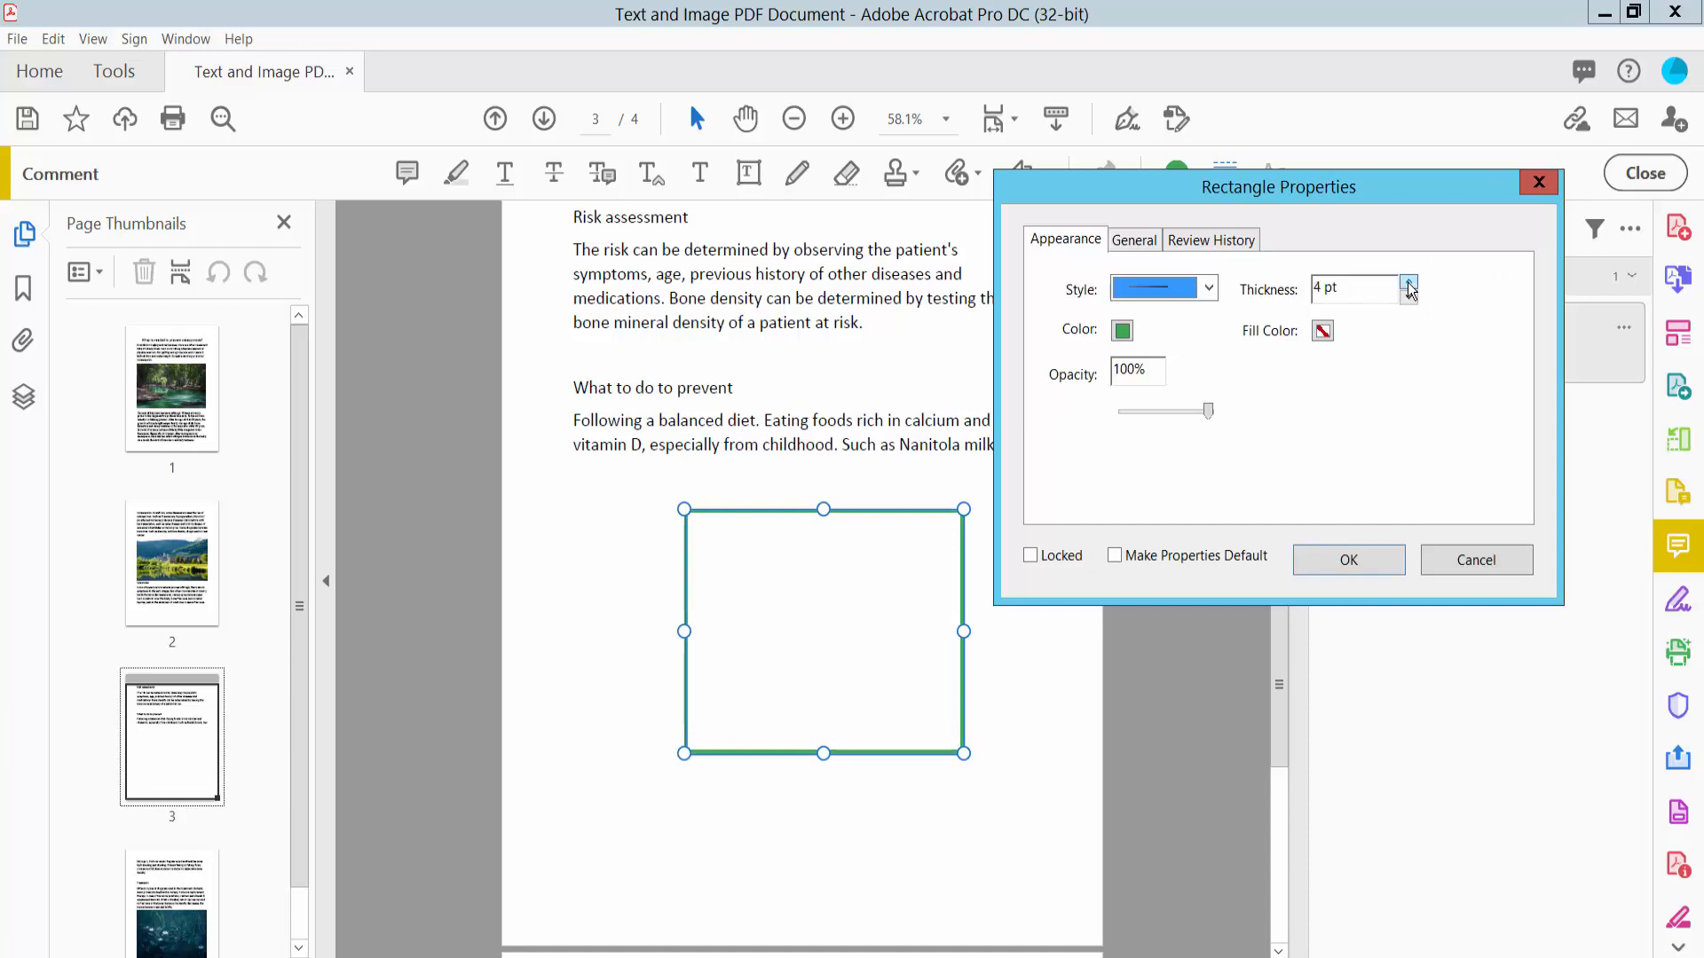
click(1409, 282)
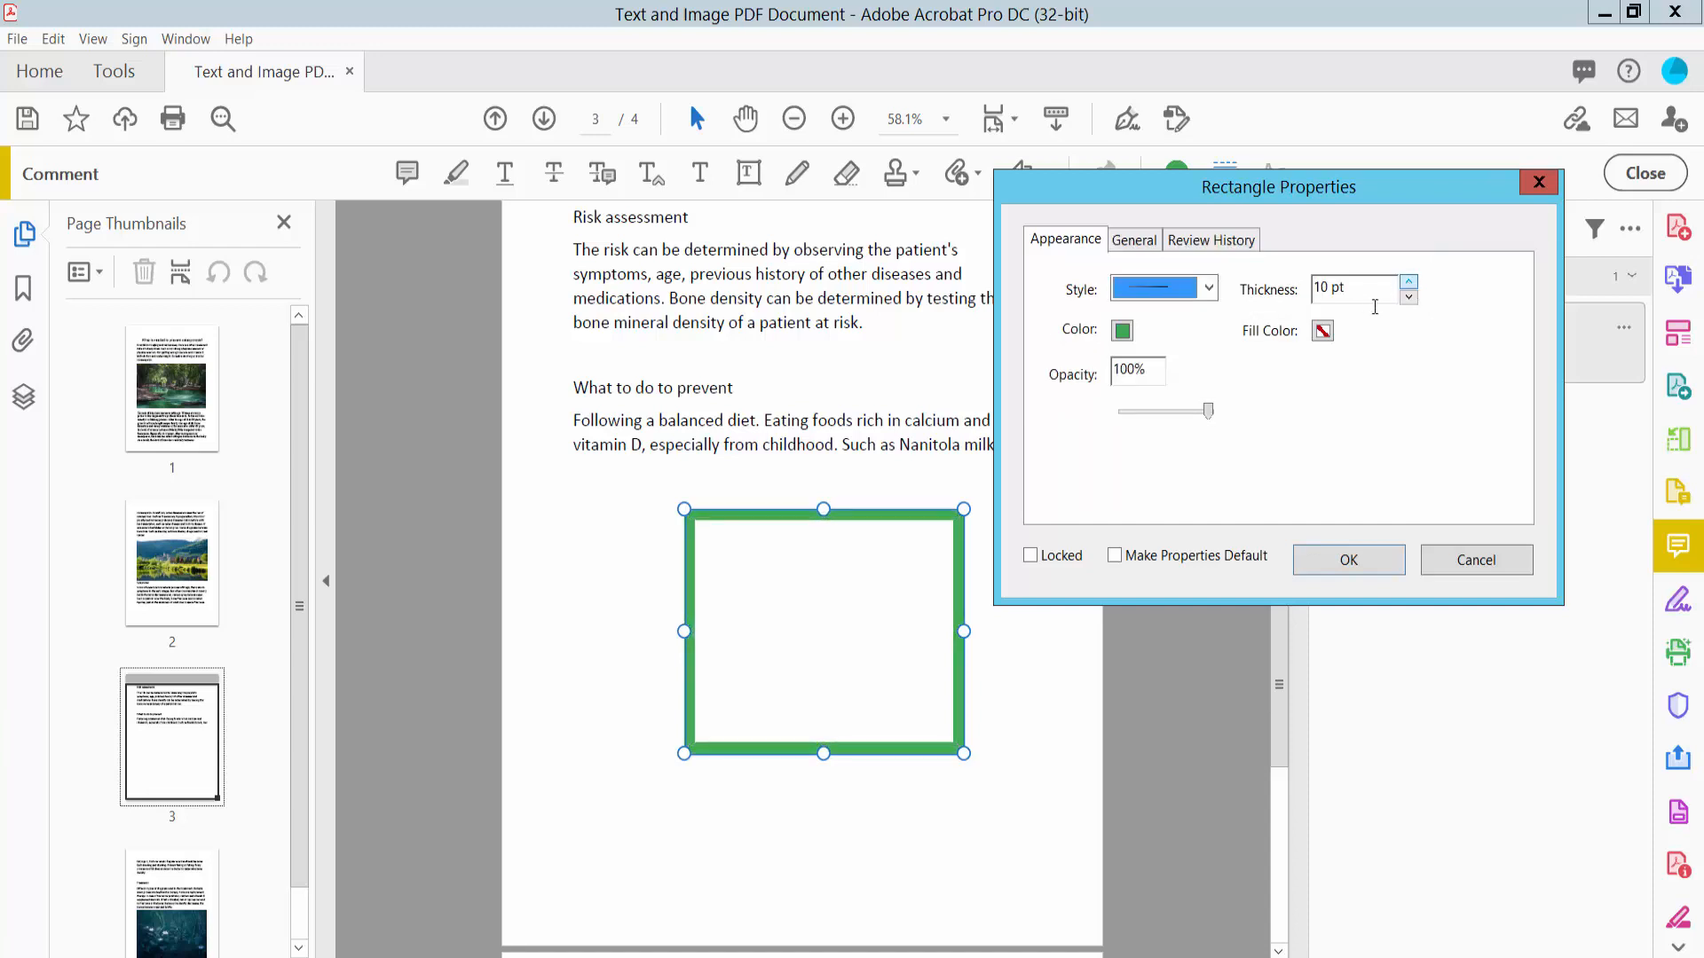
Step: Make the border purple at 12 pt, fill the rectangle green, and apply the changes
click(1122, 330)
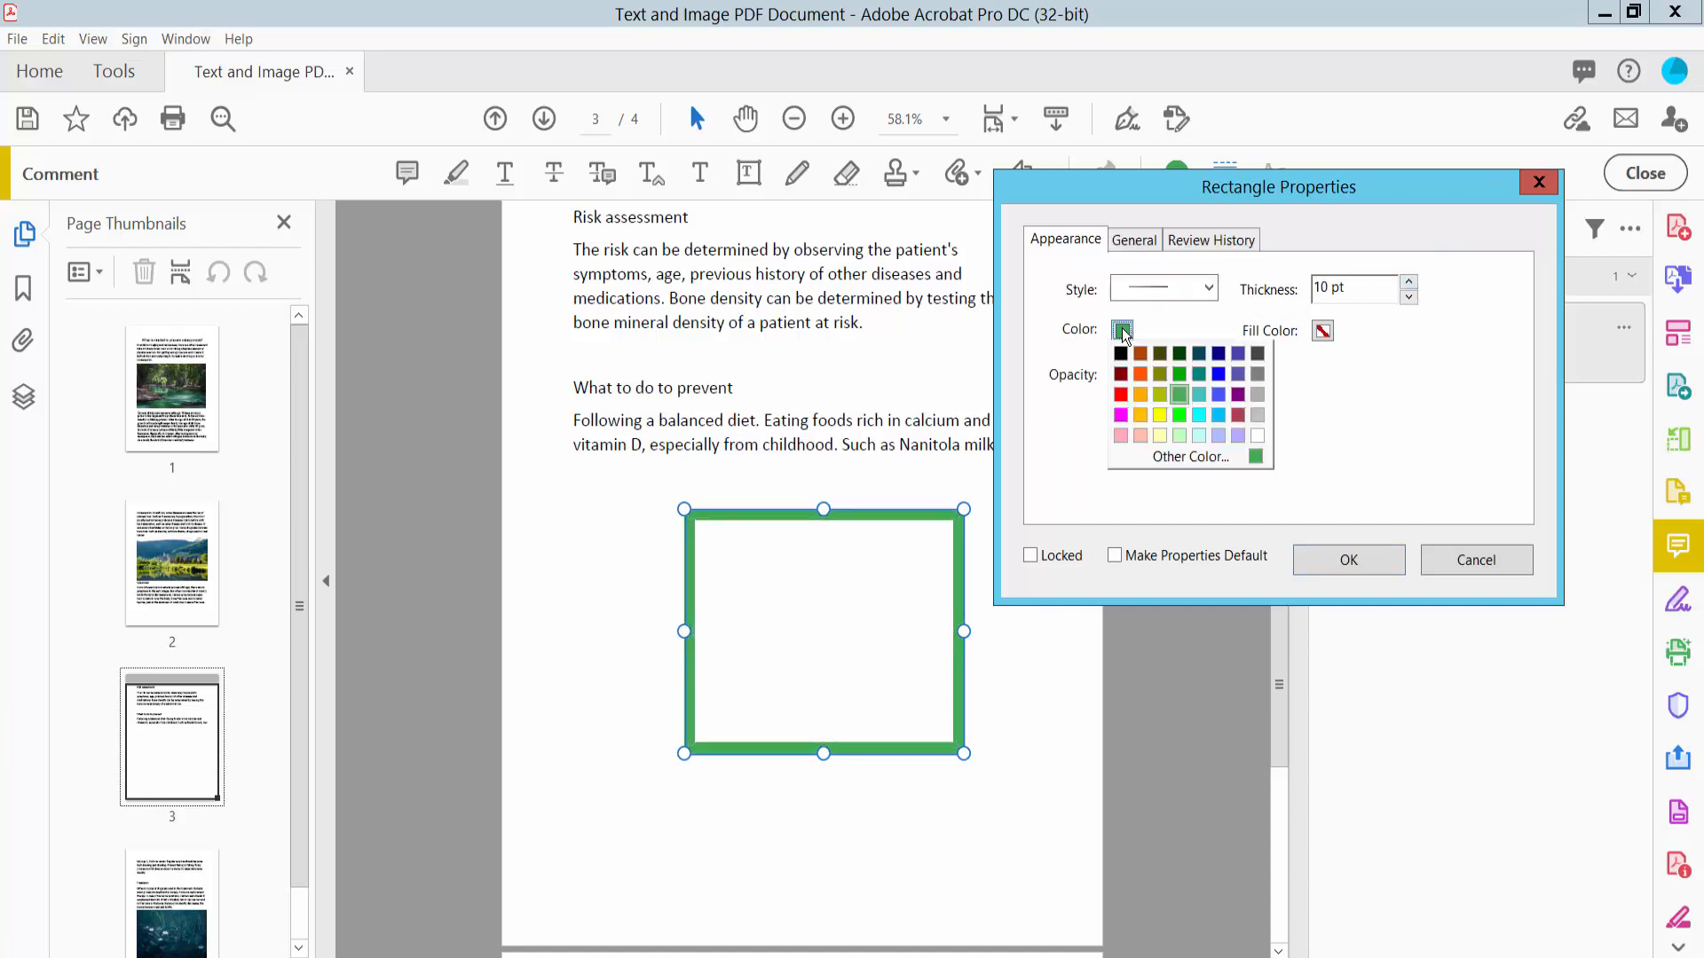
click(1237, 394)
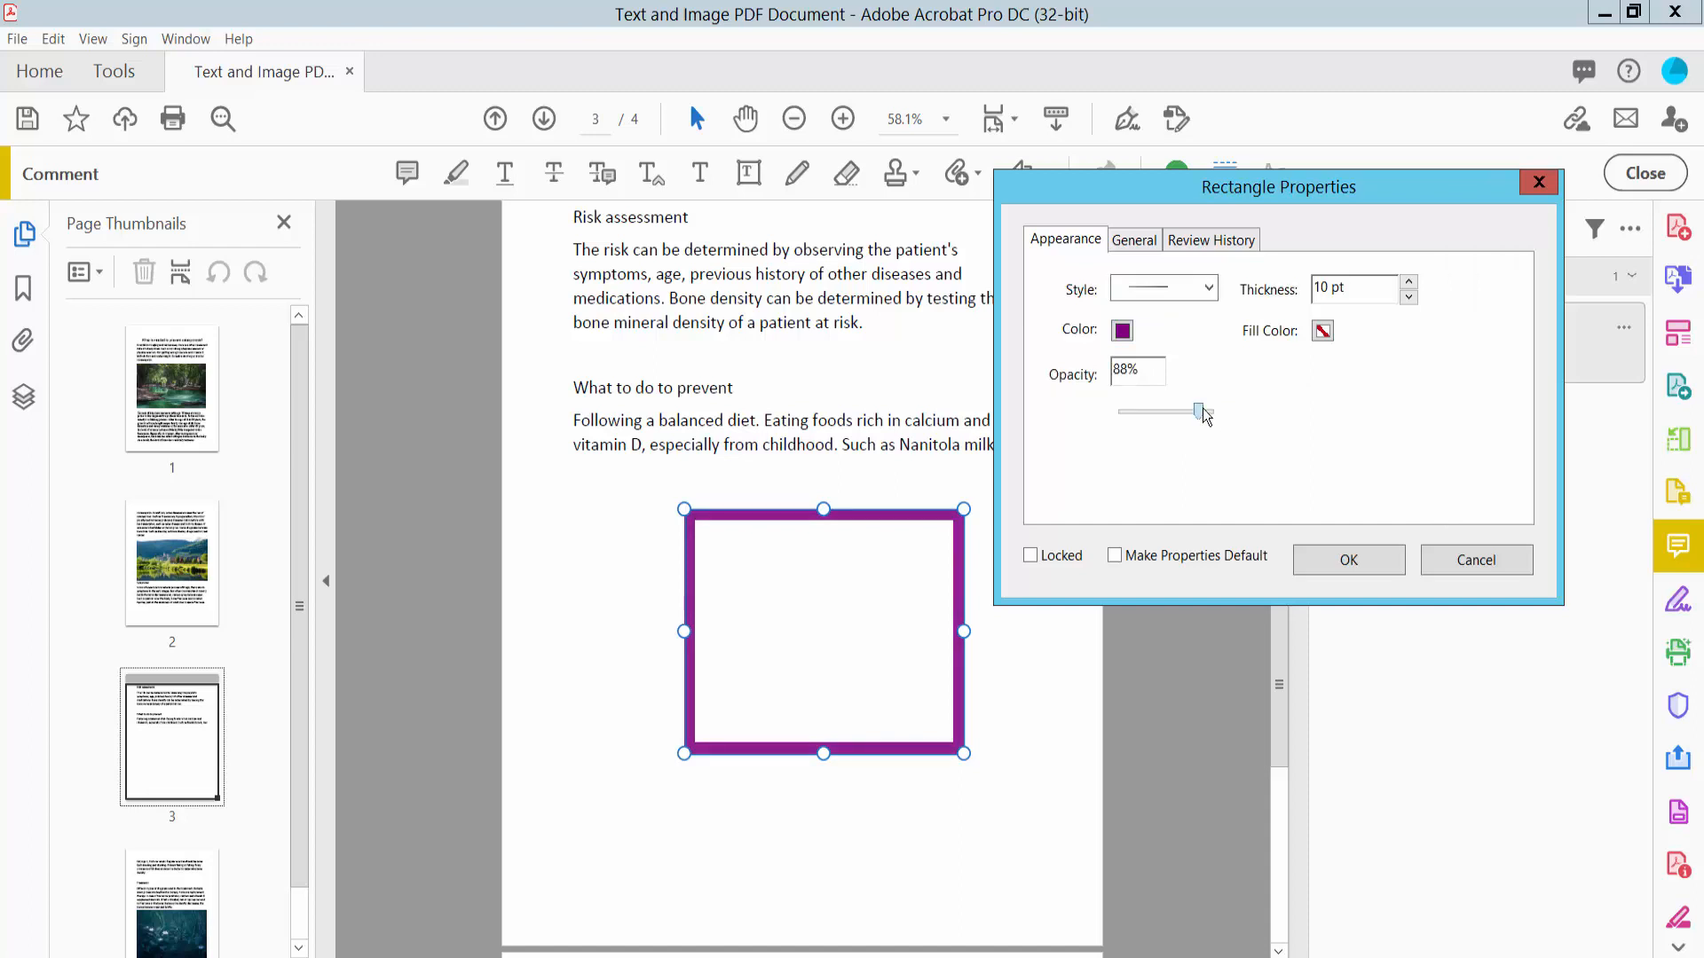
click(1323, 330)
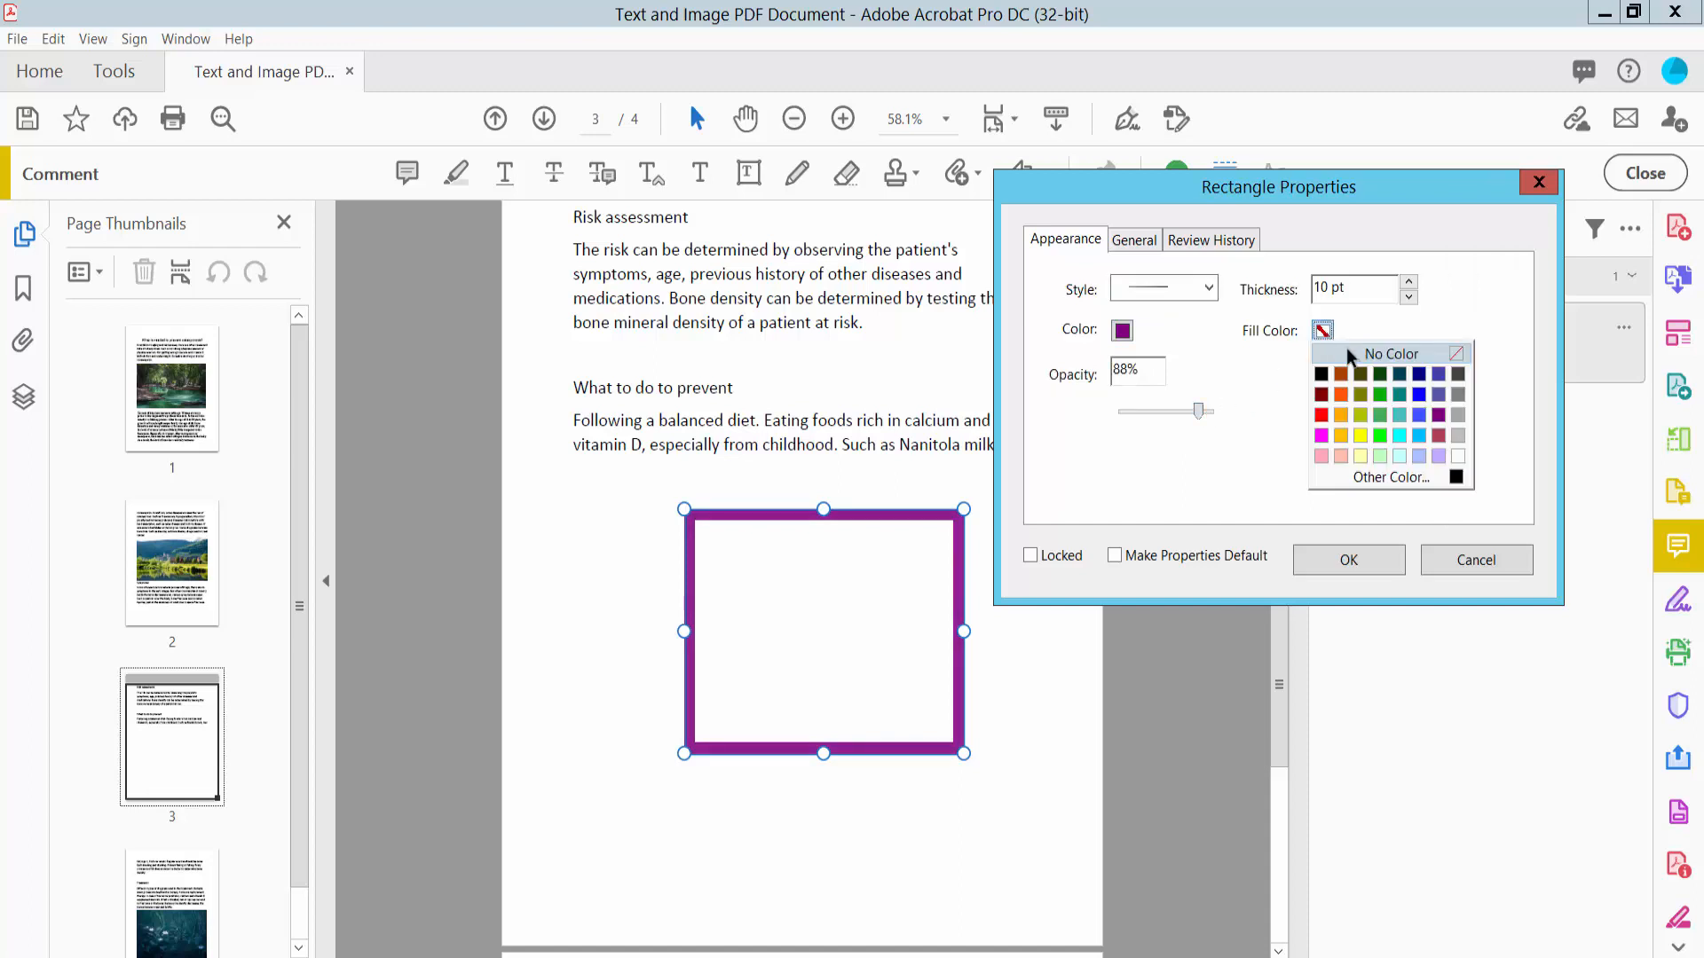
mouse_move(1386, 426)
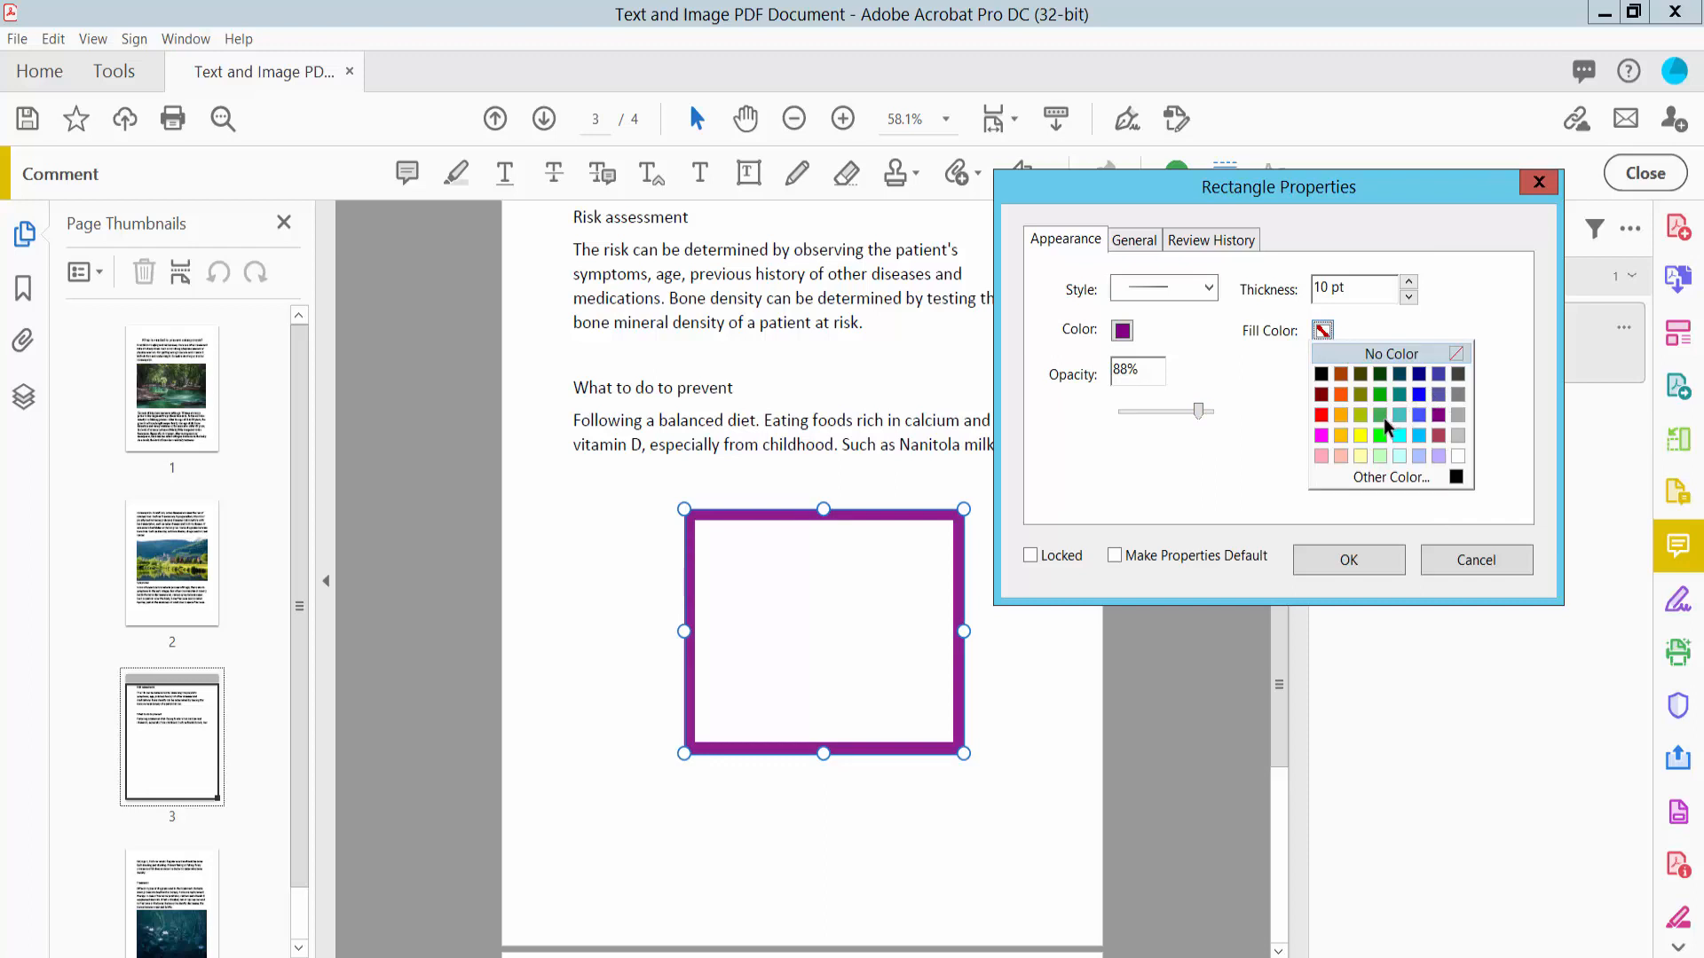
click(1381, 415)
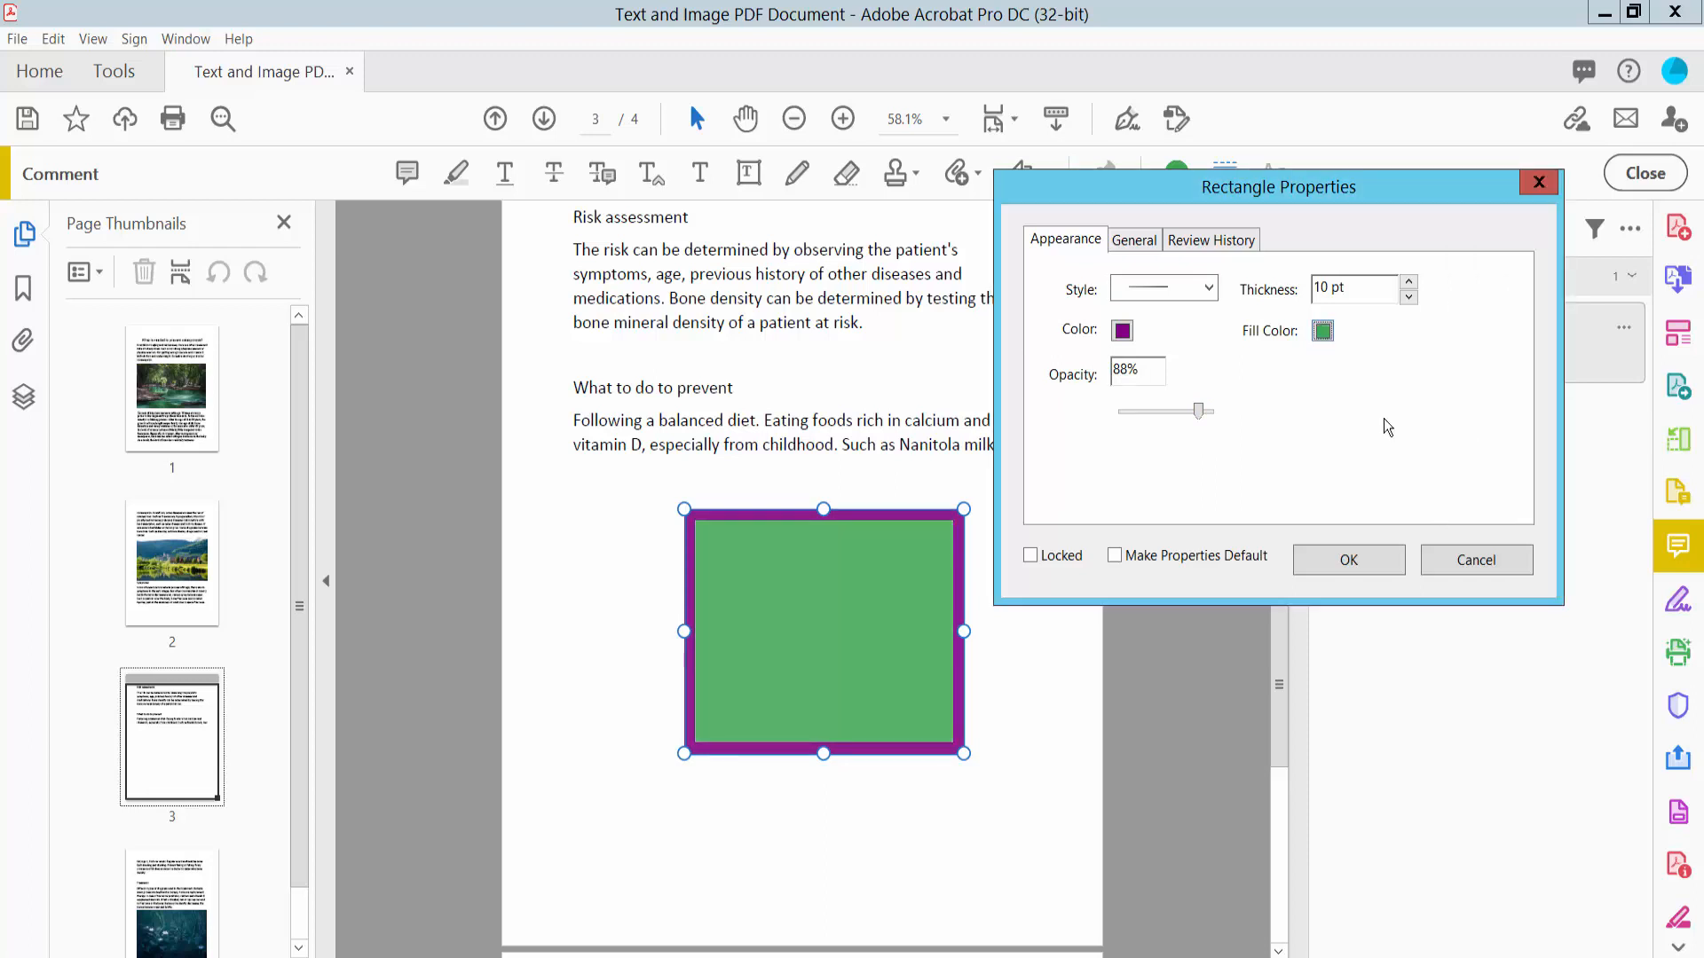
click(1409, 282)
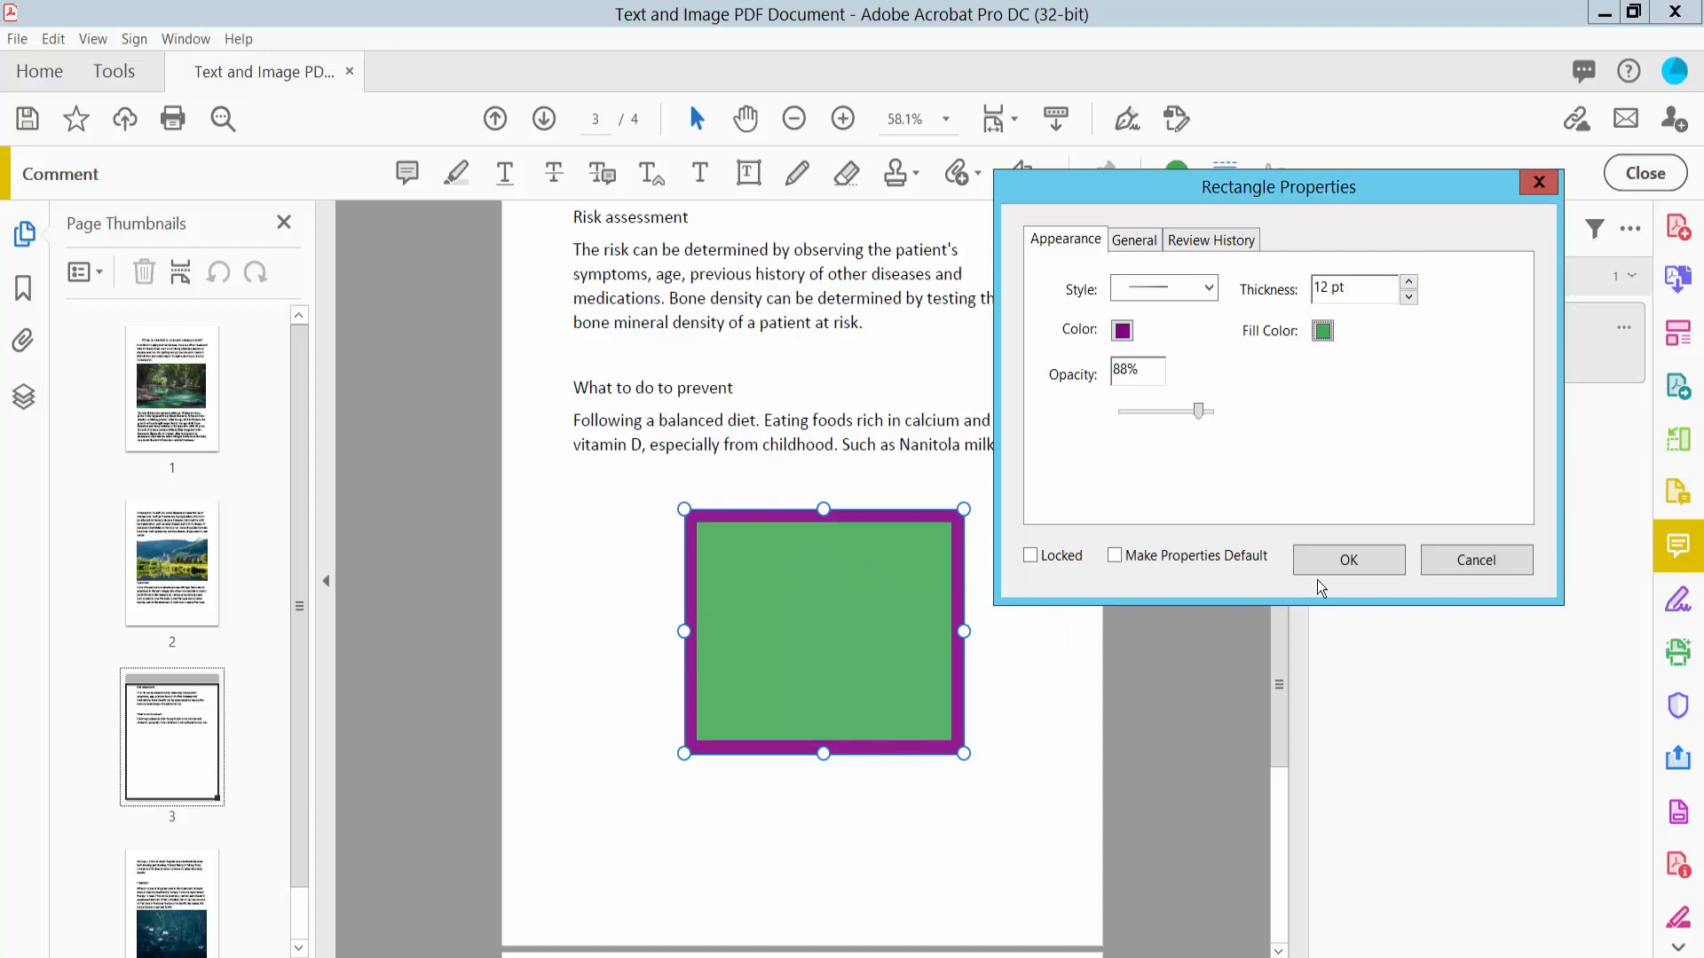
click(1347, 559)
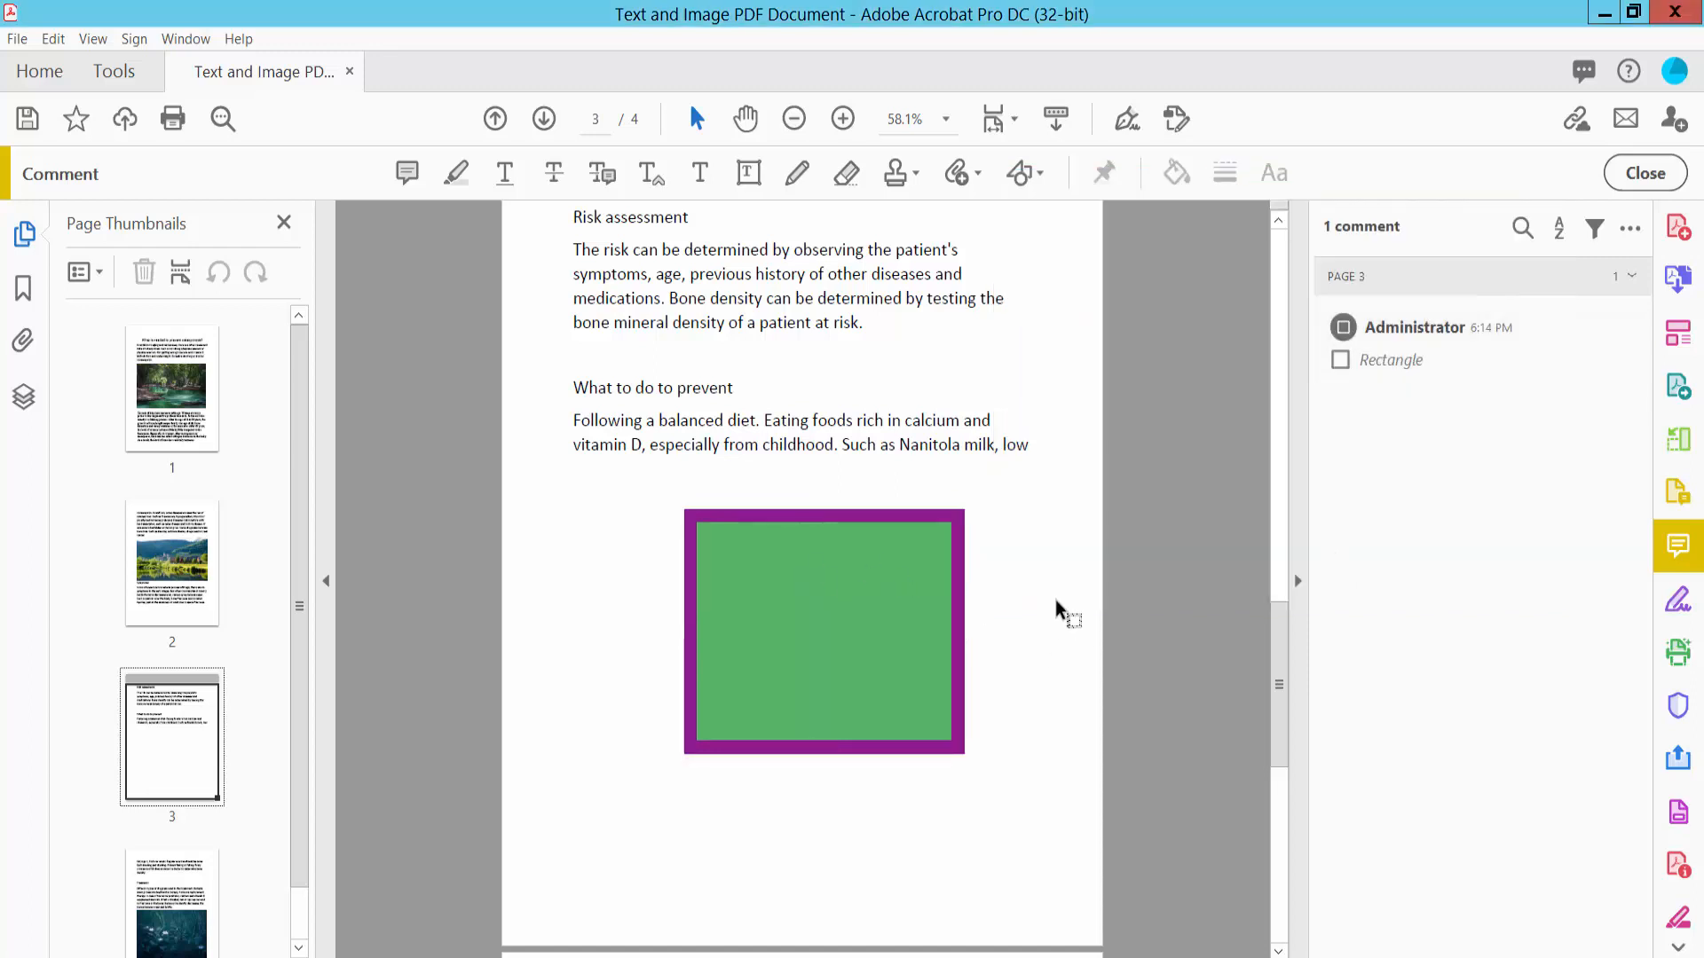
mouse_move(1019, 172)
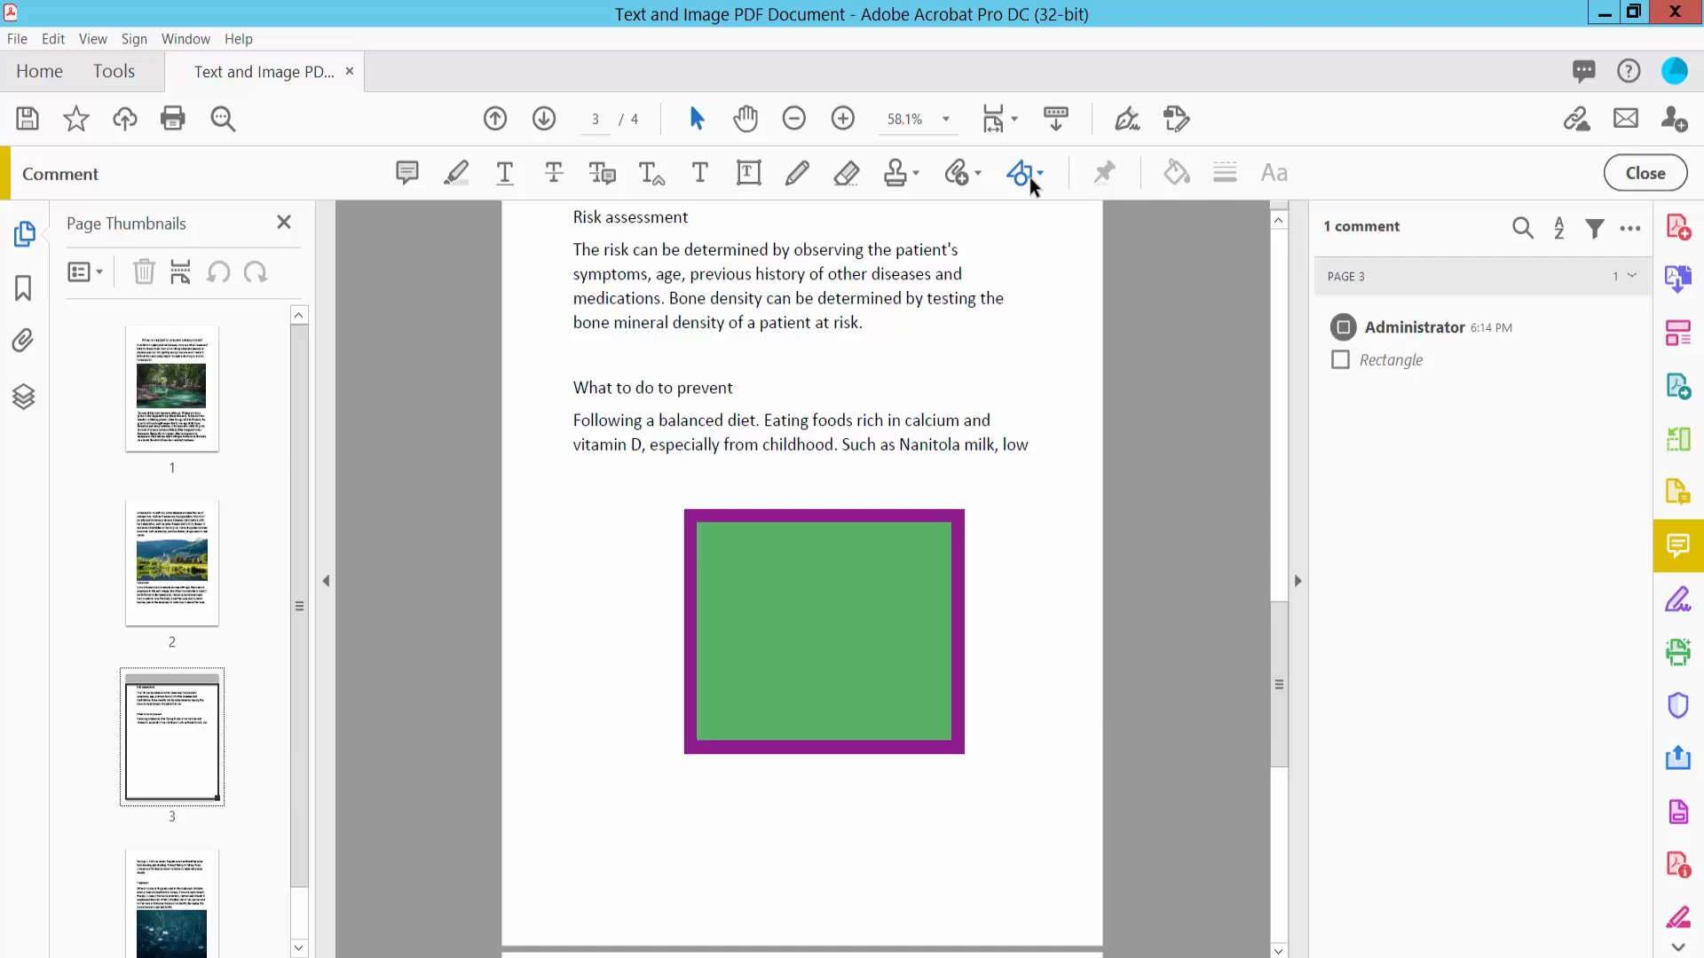
mouse_move(1091, 254)
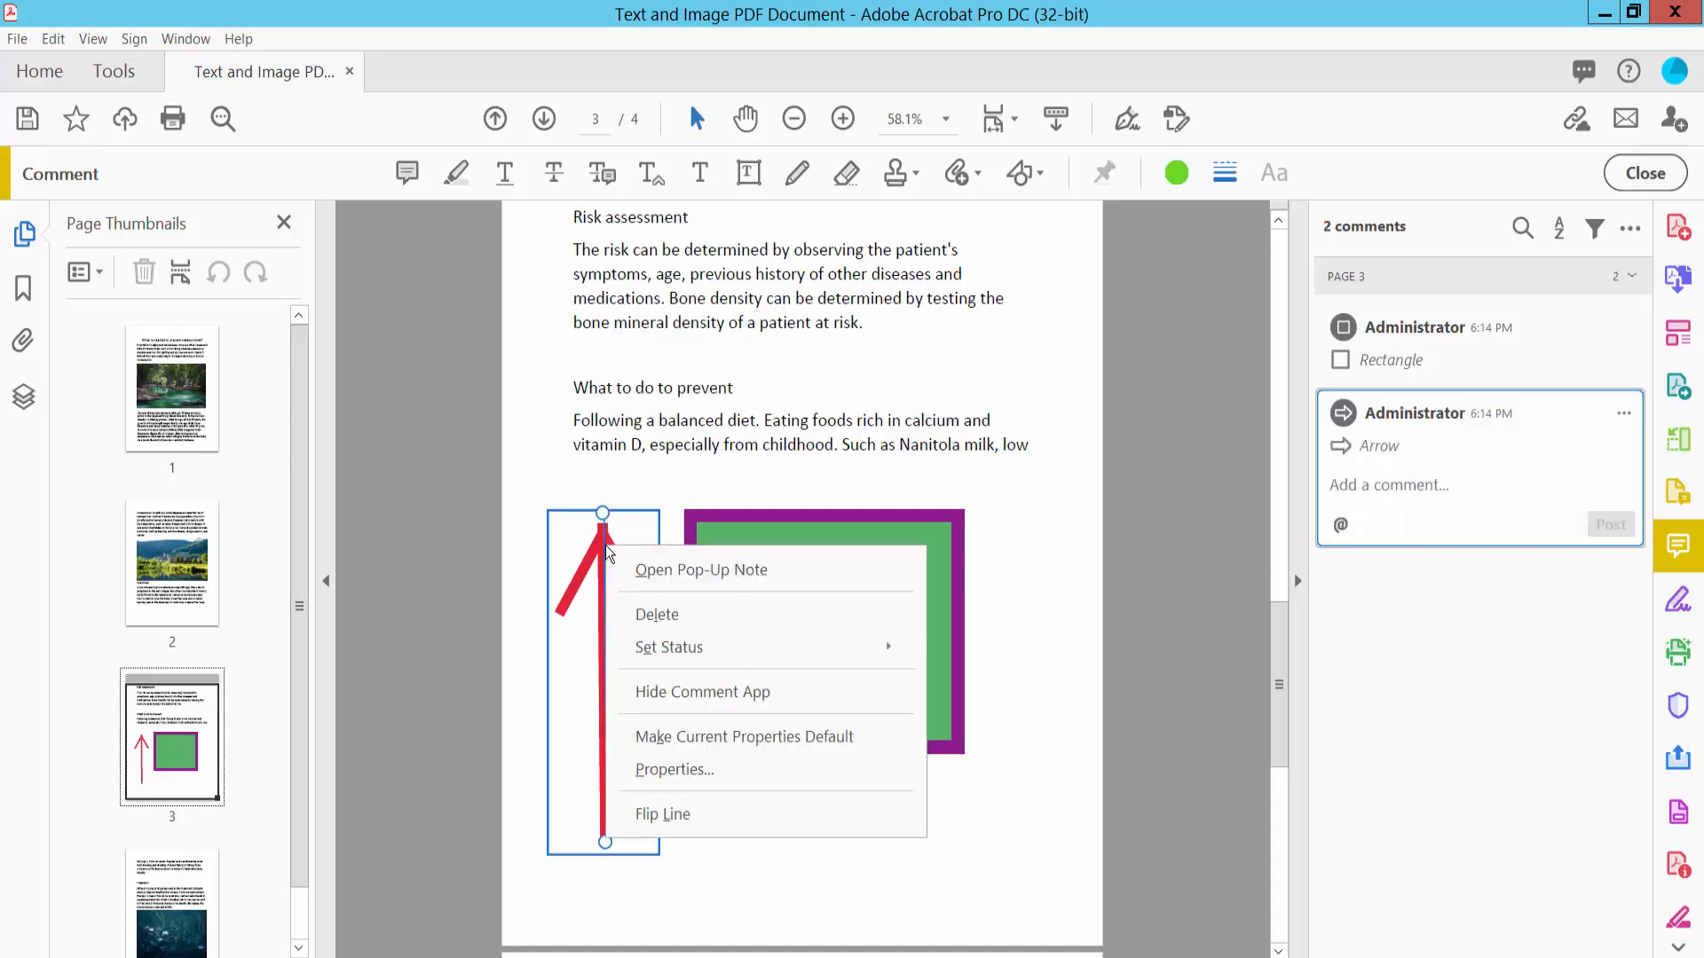
Step: Dismiss the new upward arrow's right-click shortcut menu
click(662, 815)
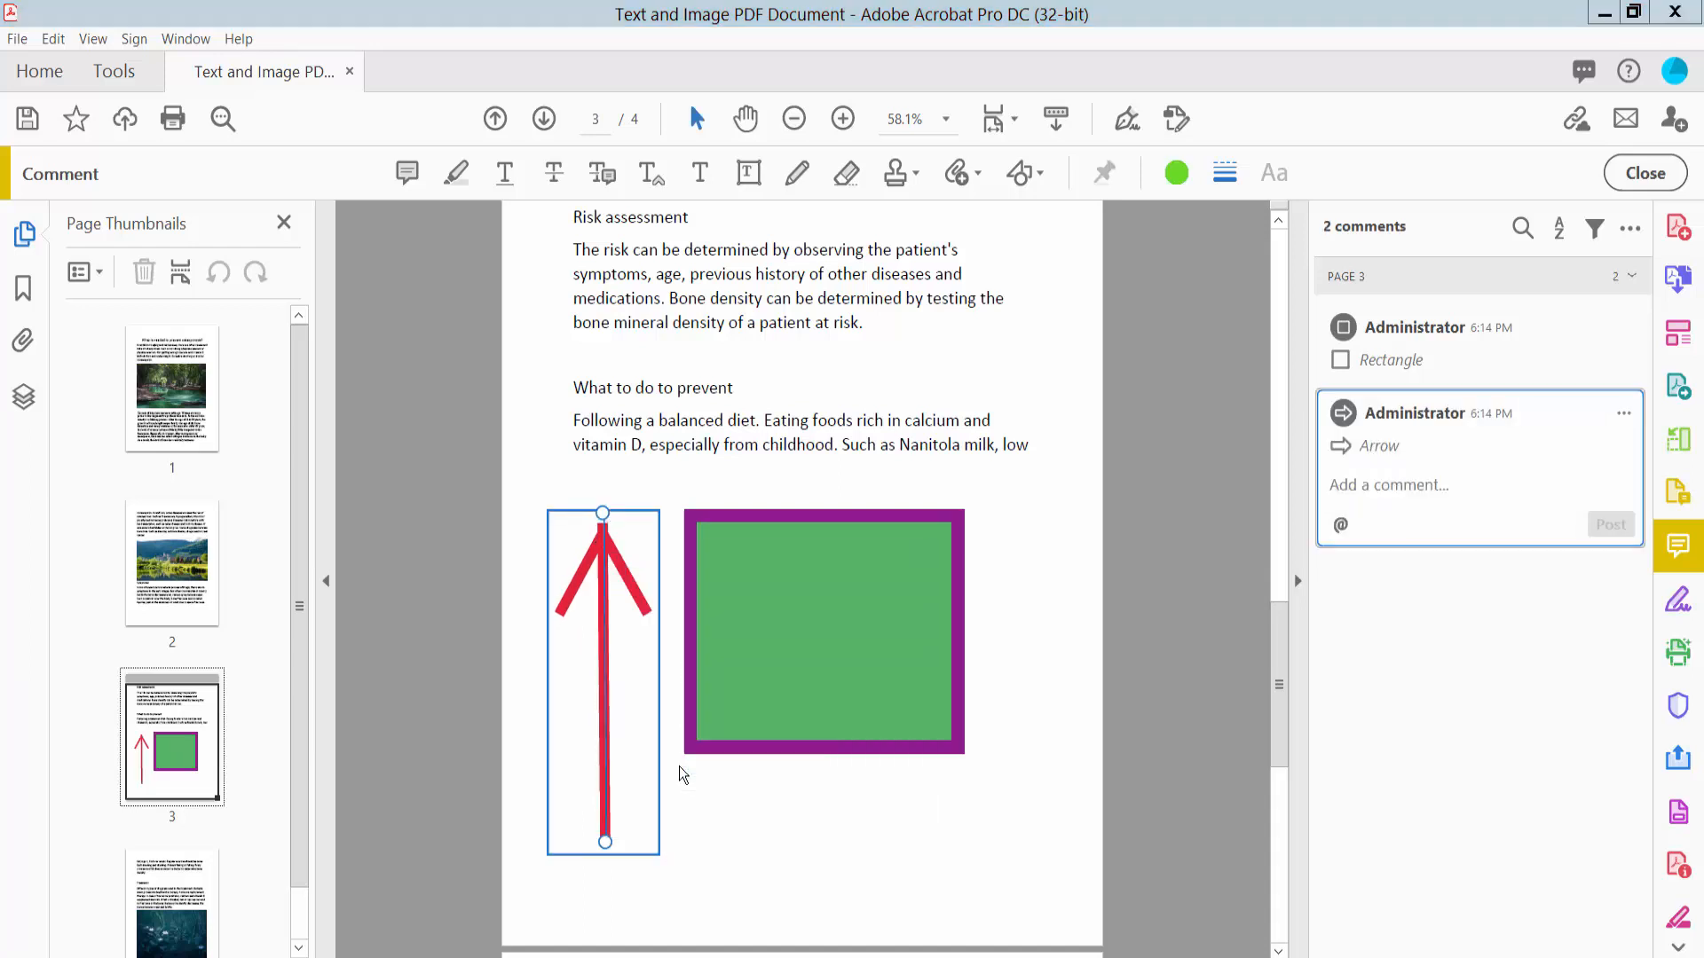
Step: In the arrow's properties, make its line dashed, 12 pt thick and yellow
double_click(603, 674)
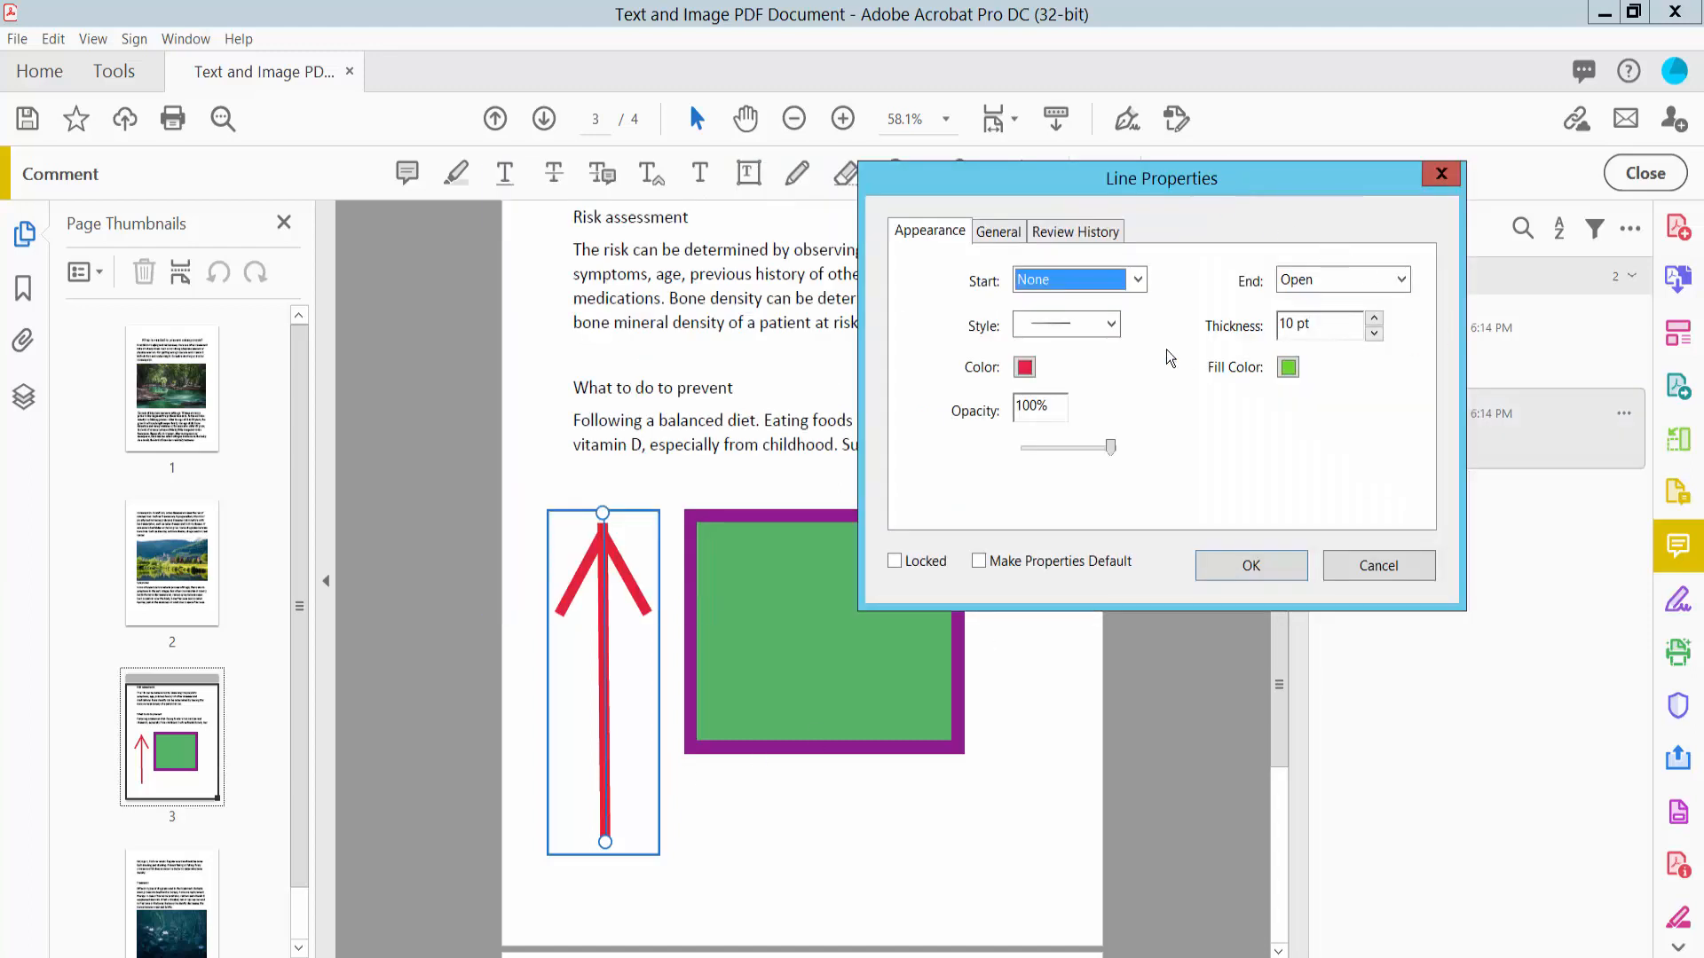
click(1107, 323)
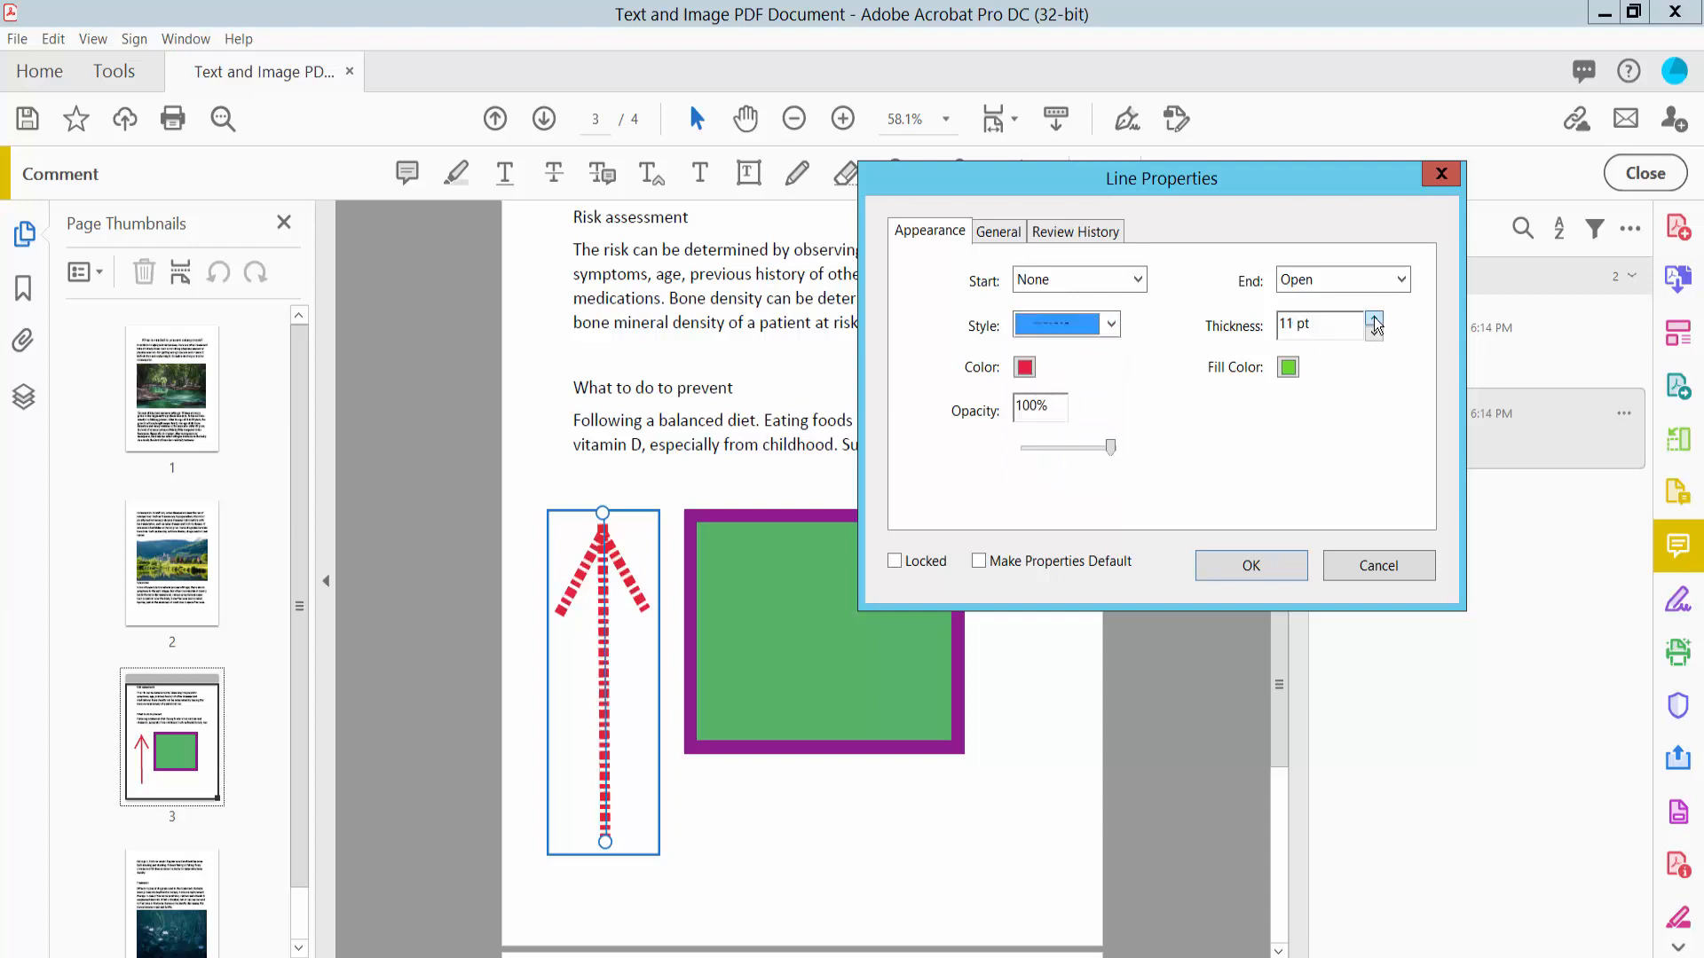
click(1374, 320)
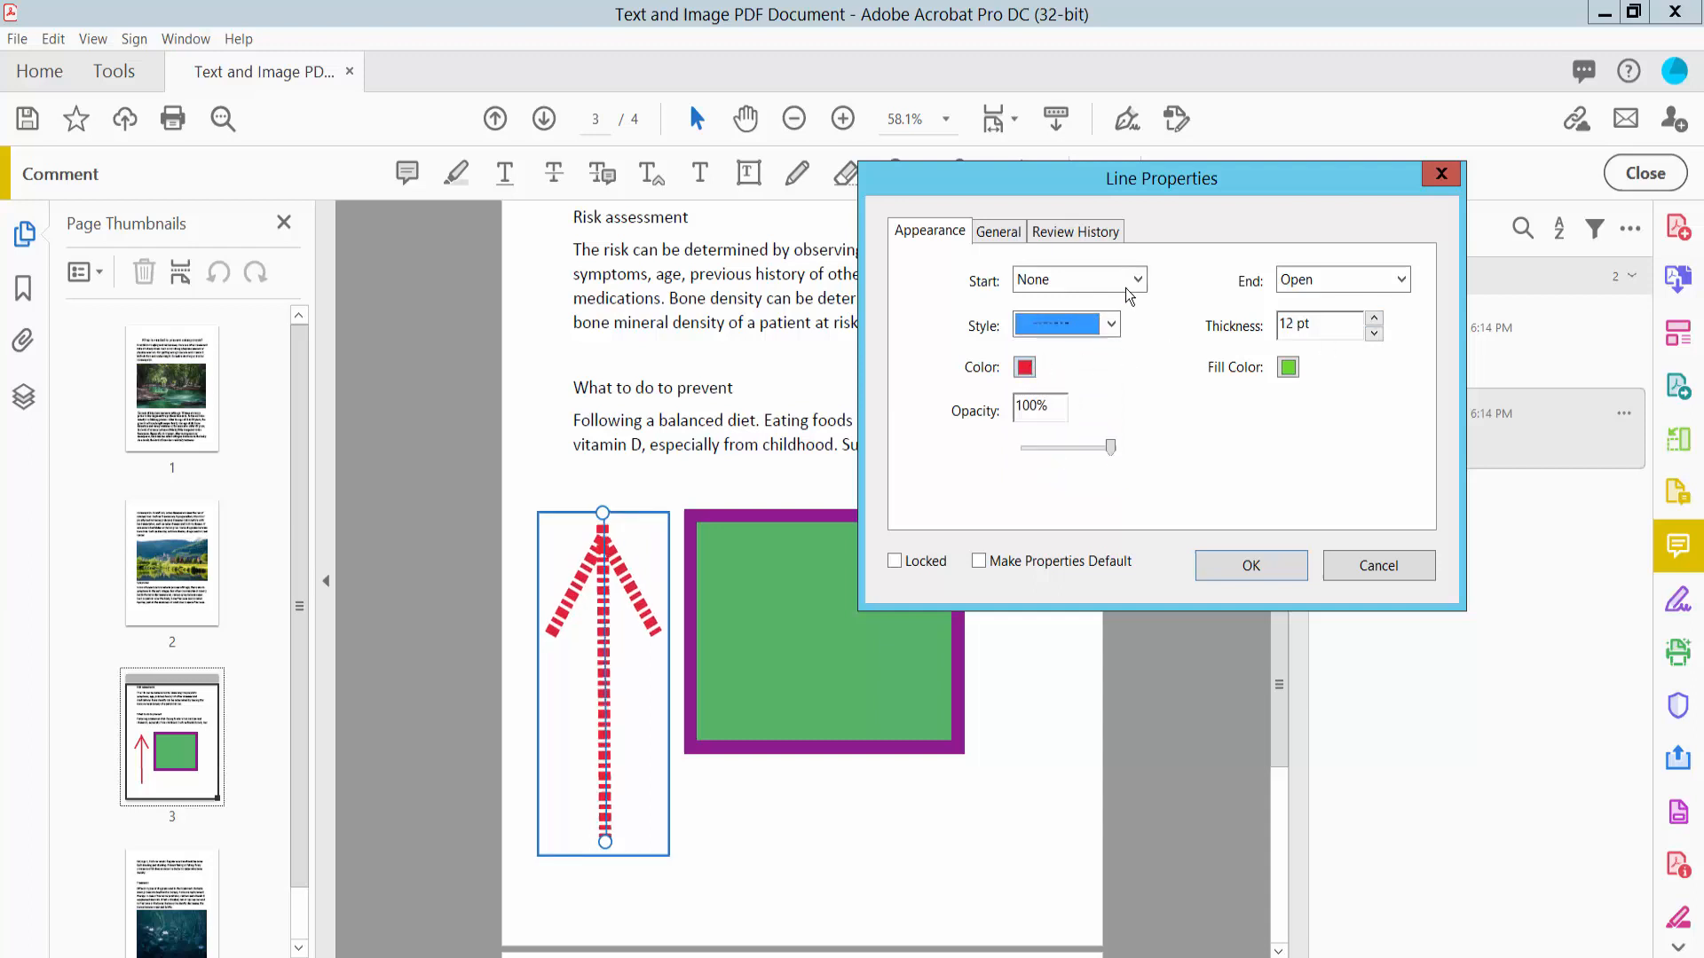
click(1022, 366)
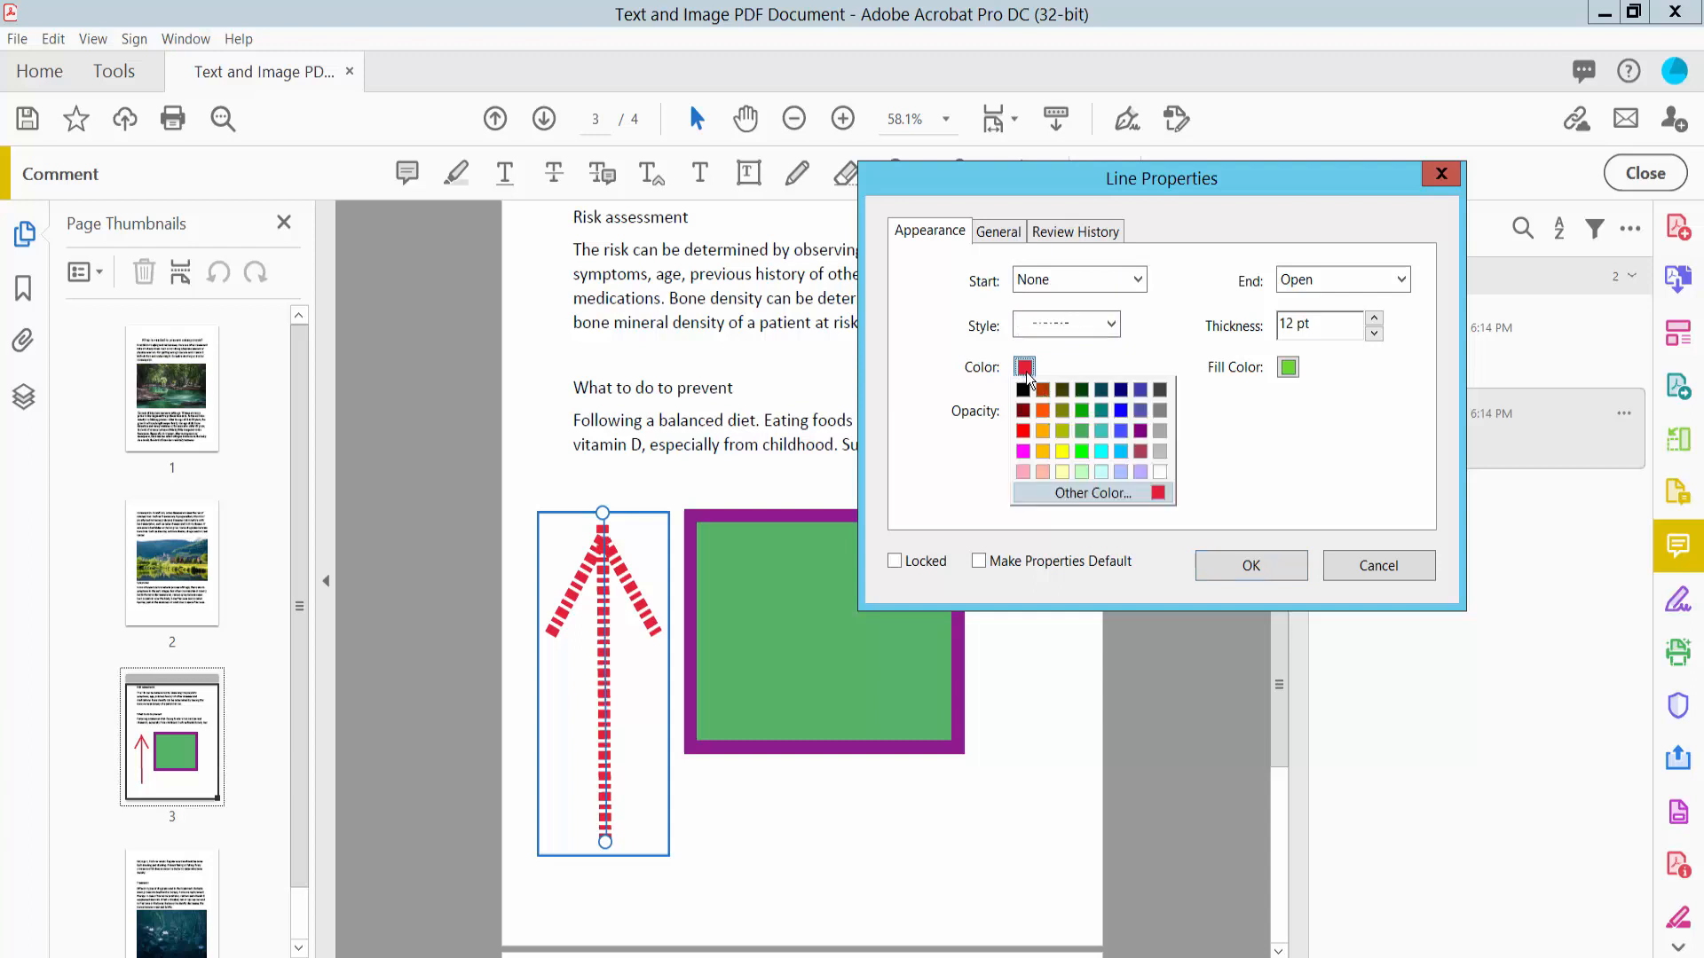
mouse_move(1136, 446)
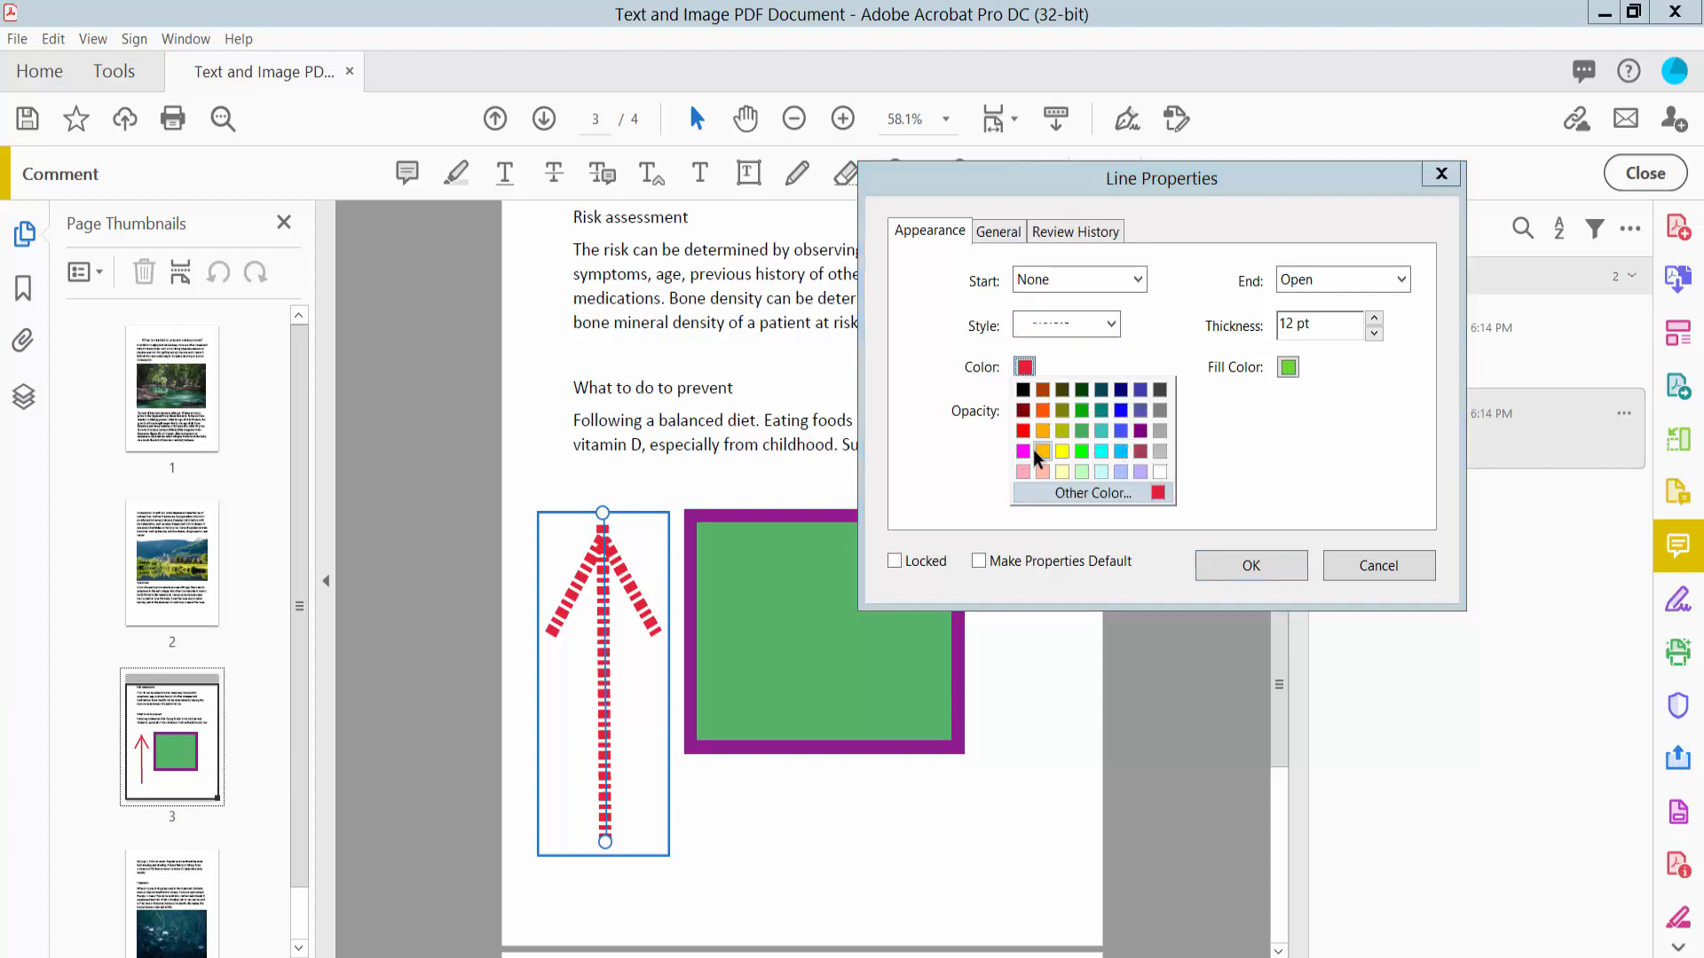
click(1042, 453)
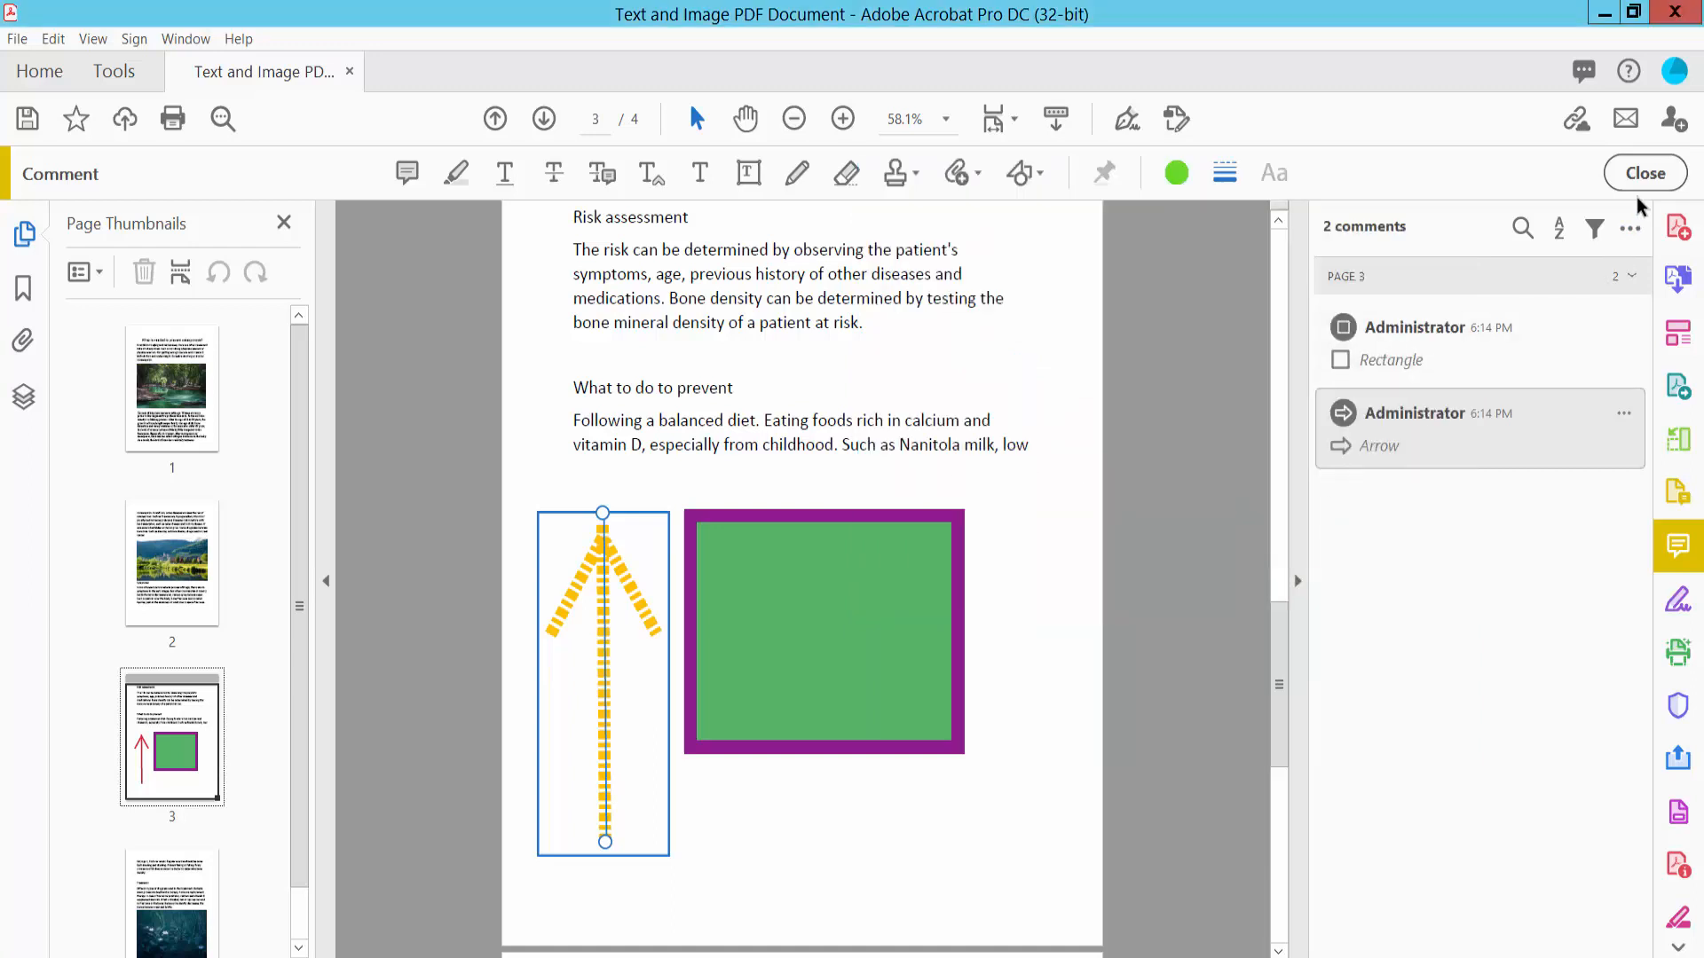
Step: Close the Comment toolbar and bring up the File menu for saving
click(1643, 172)
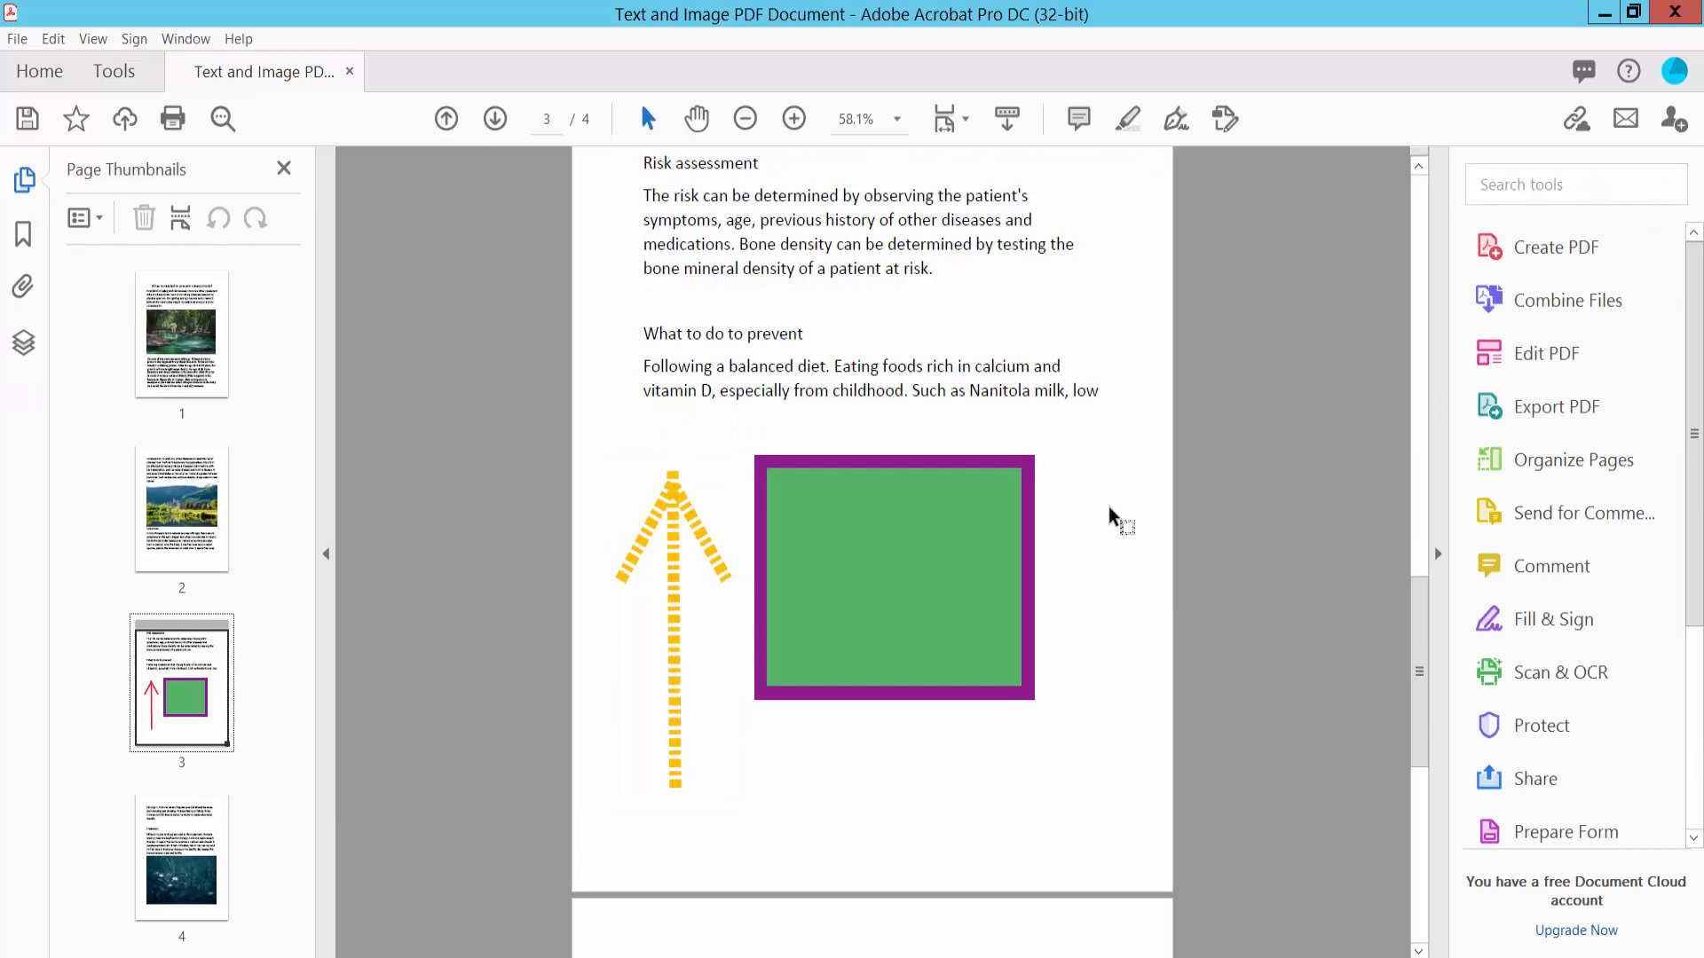
click(16, 37)
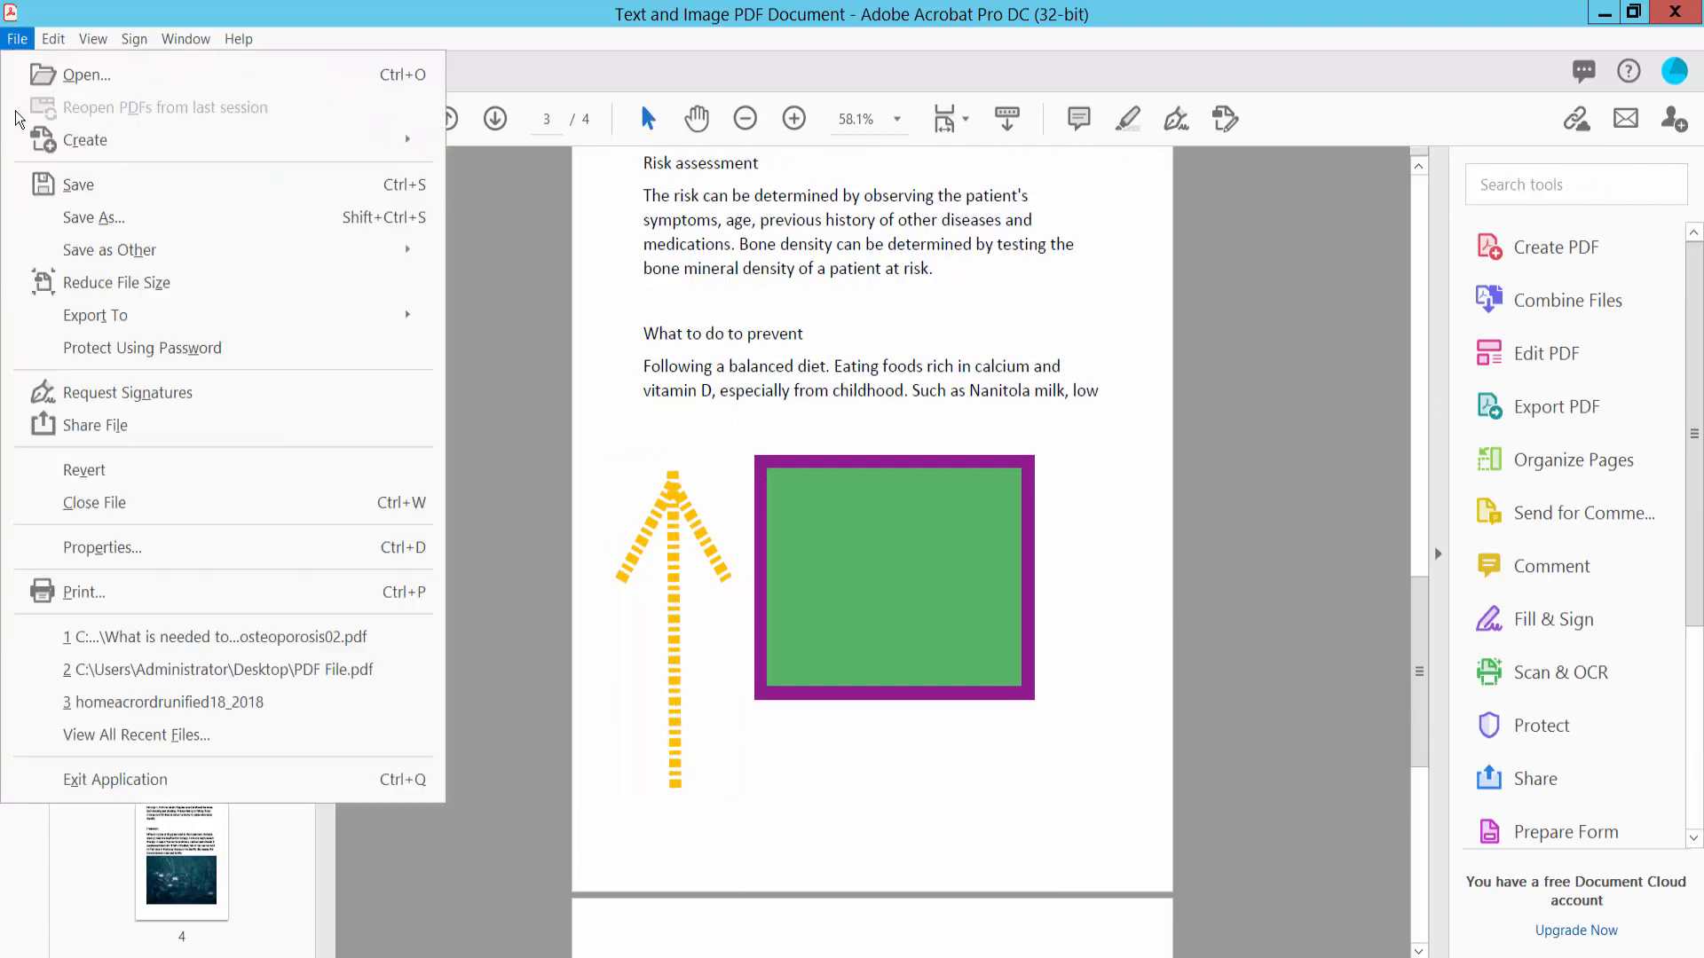
mouse_move(92, 217)
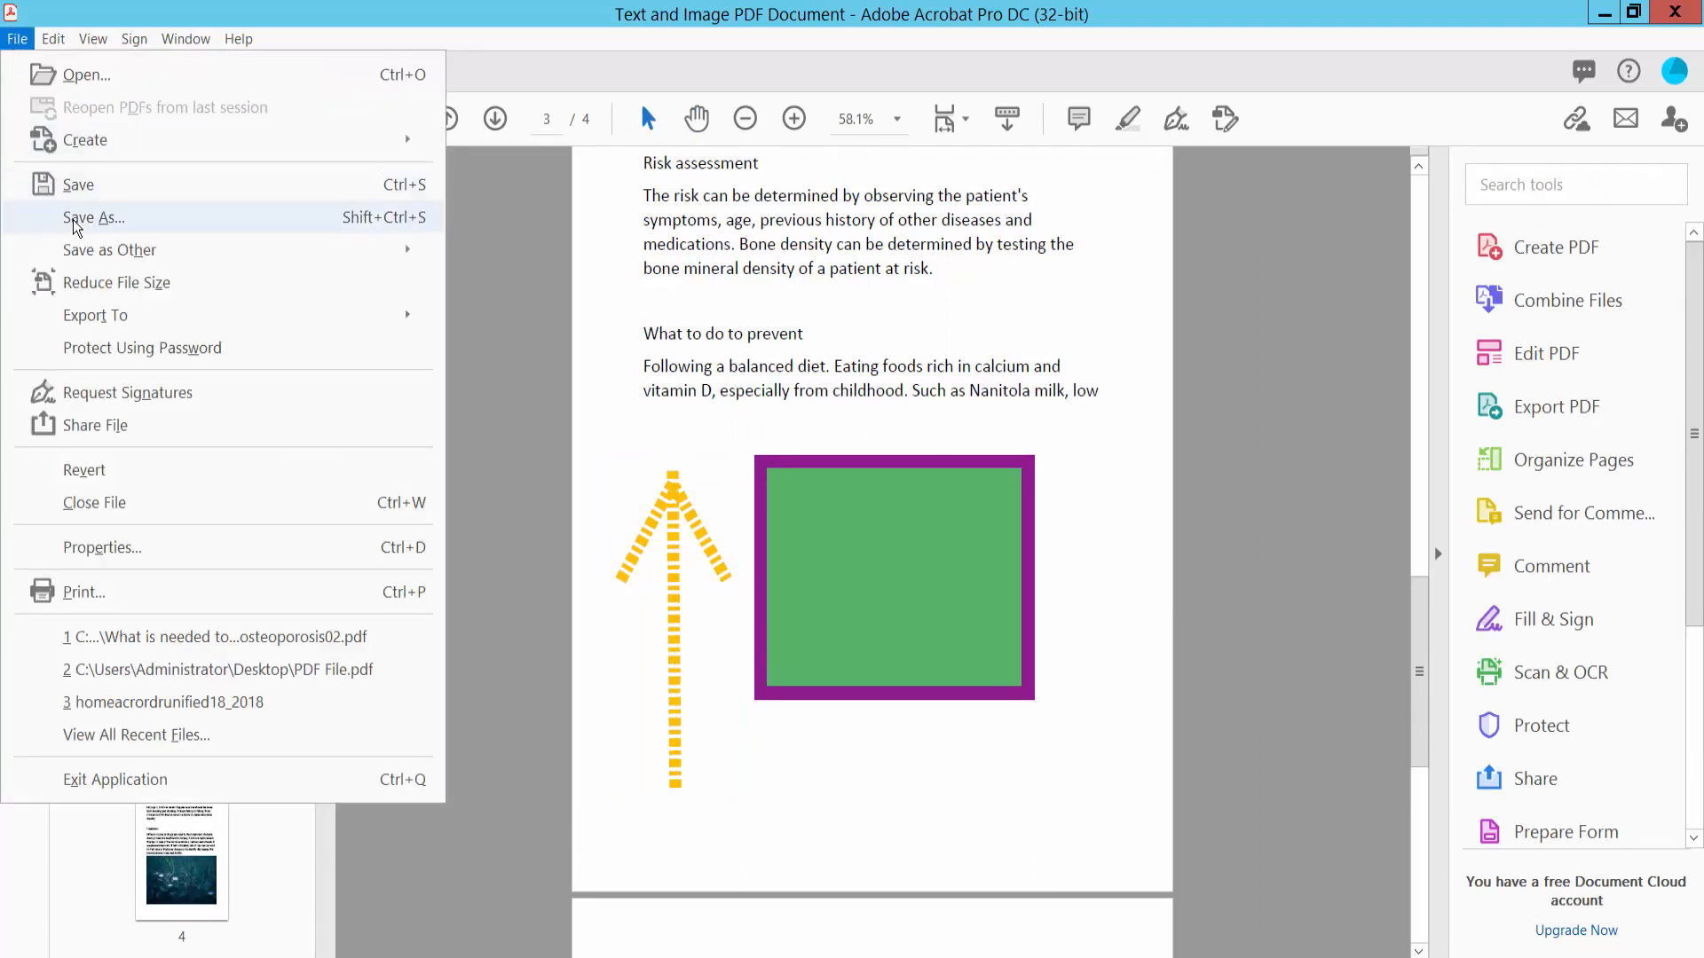
mouse_move(1166, 603)
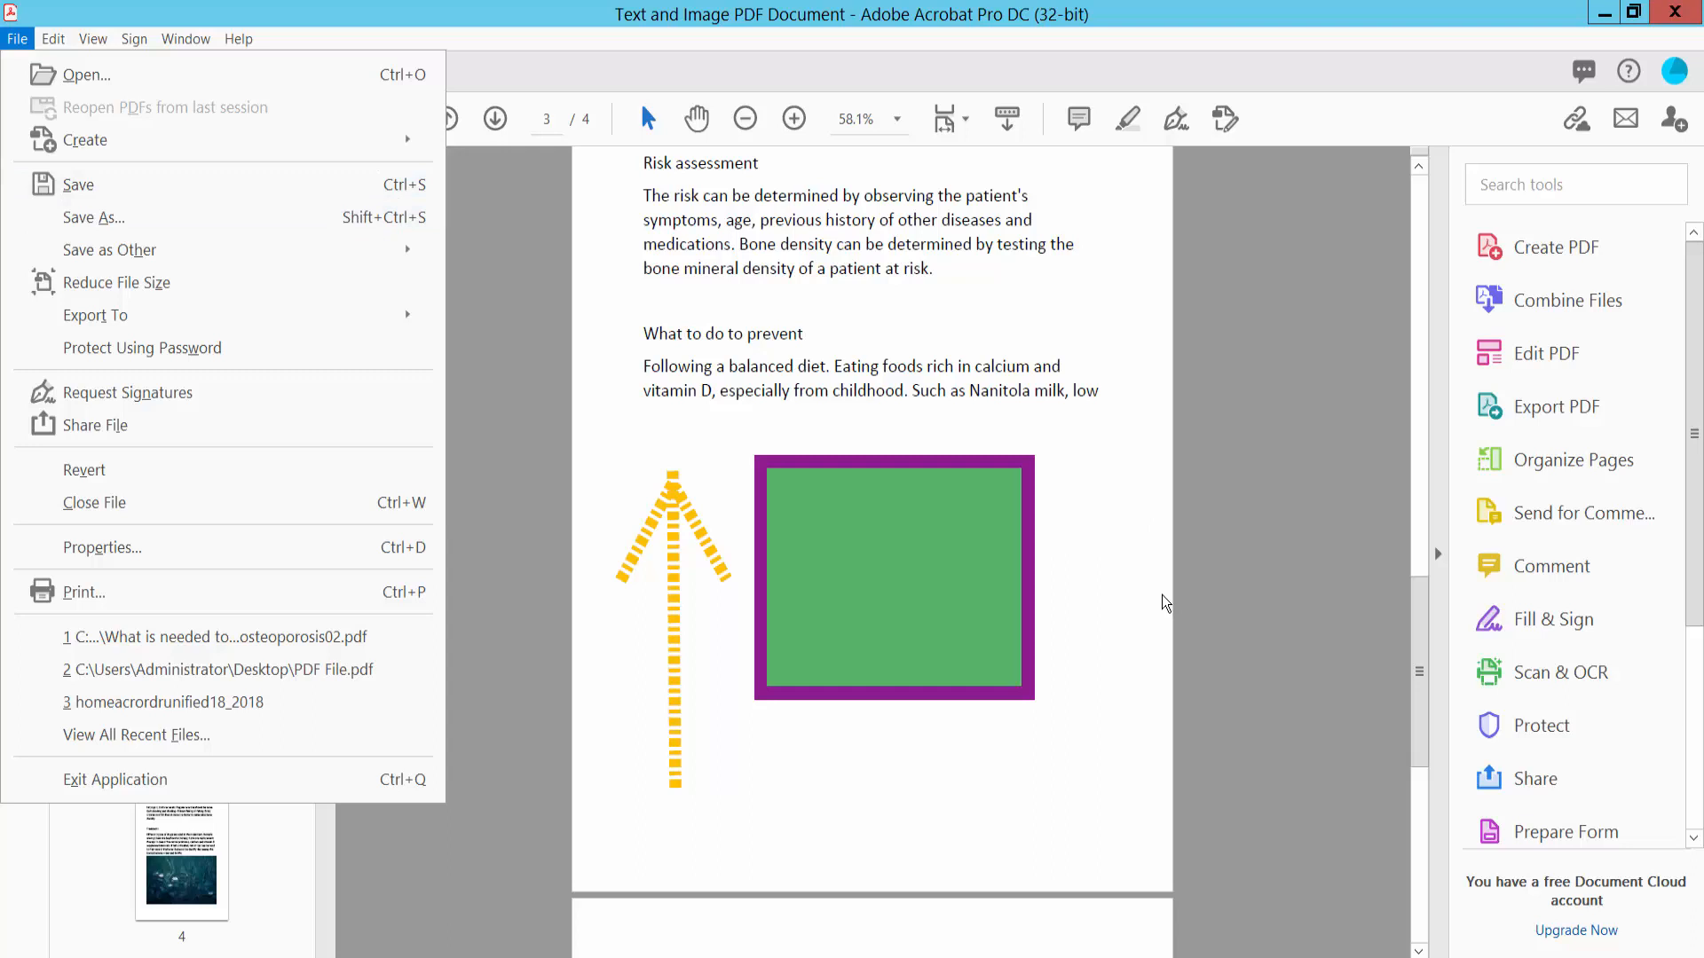